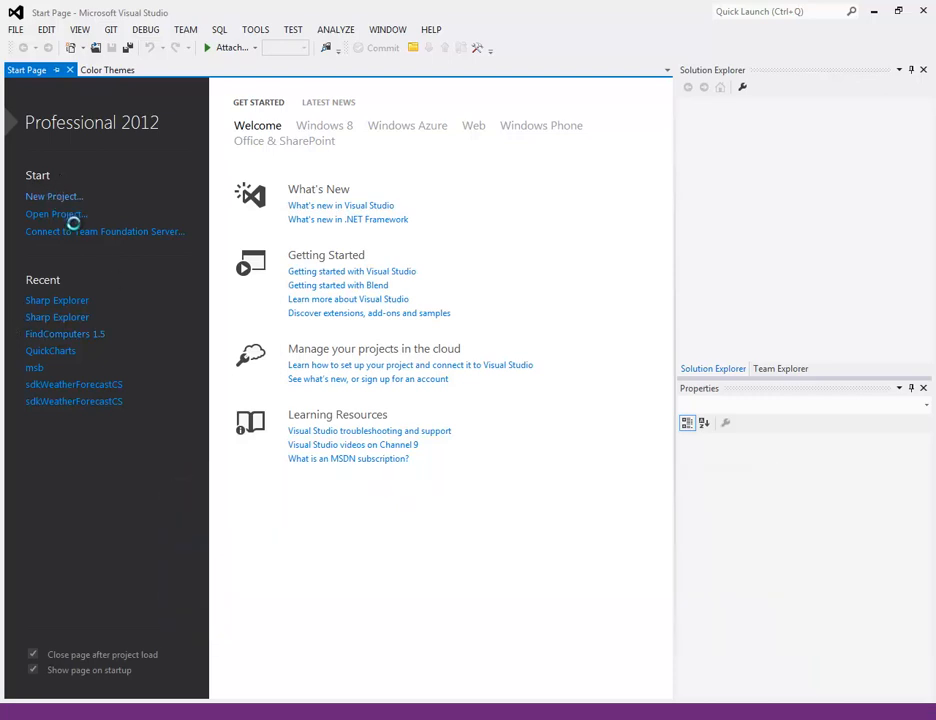
# Start a new project from the Start Page to reach the Visual C# templates.
pyautogui.click(54, 196)
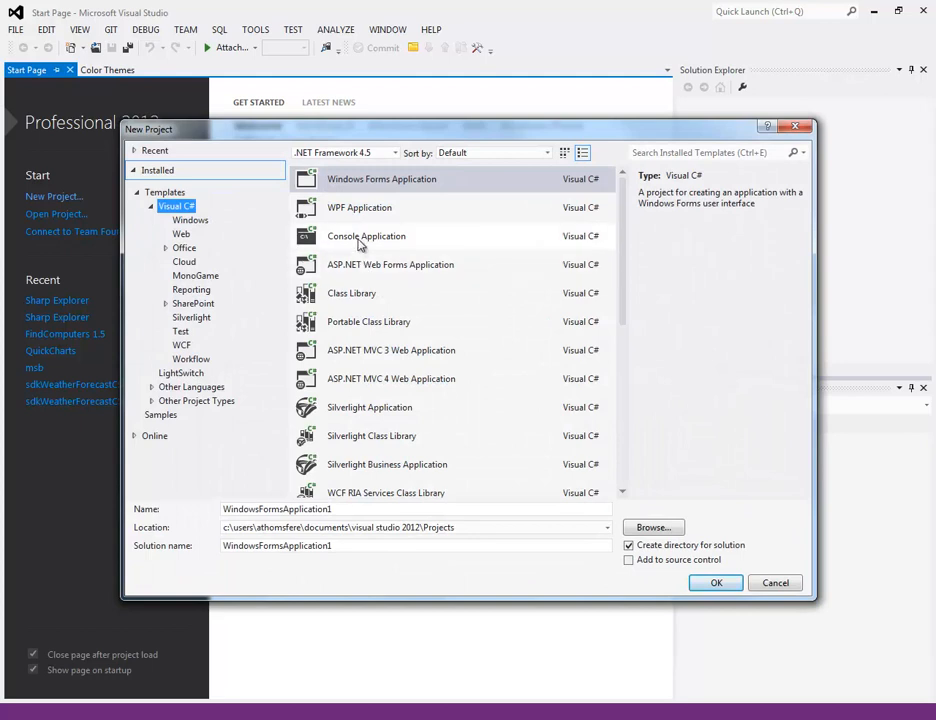
pyautogui.moveTo(358, 244)
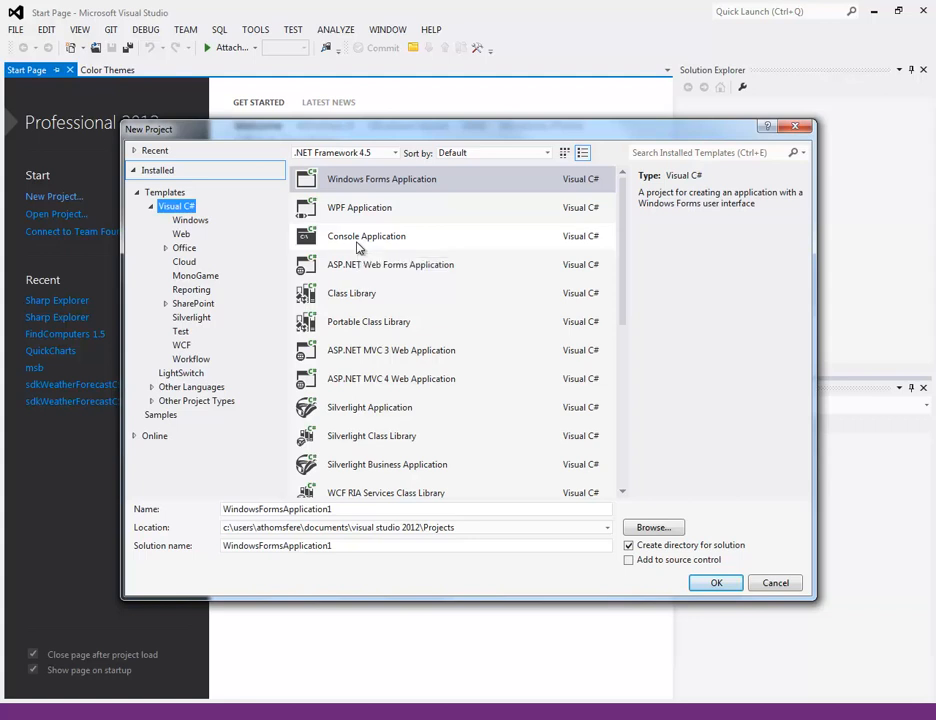
# Create a Console Application named testArgs located in the \programs\cs folder.
pyautogui.click(366, 236)
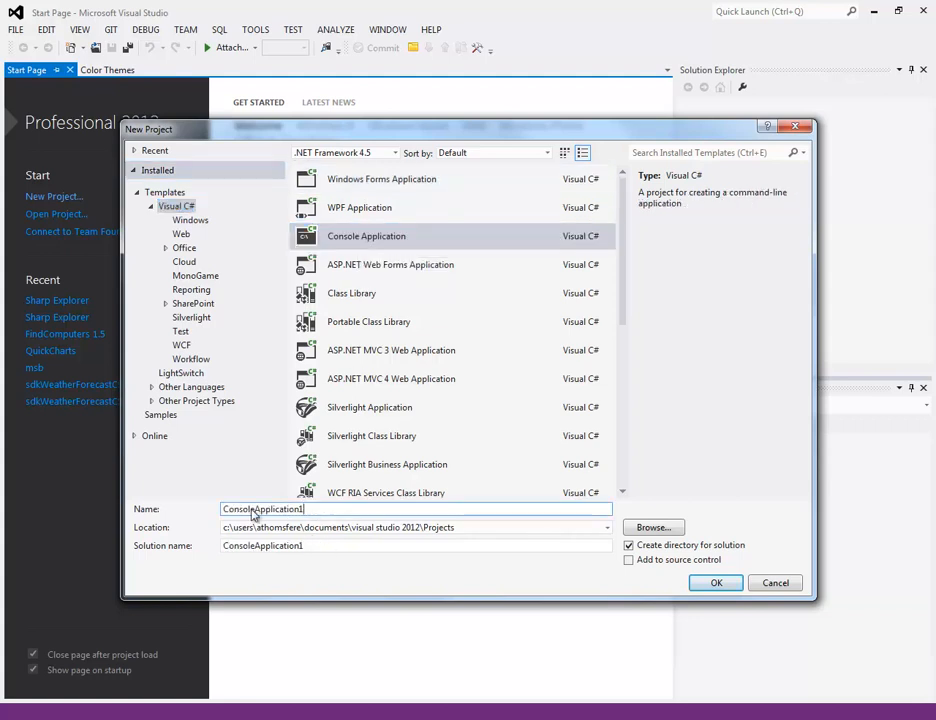
pyautogui.write('testA')
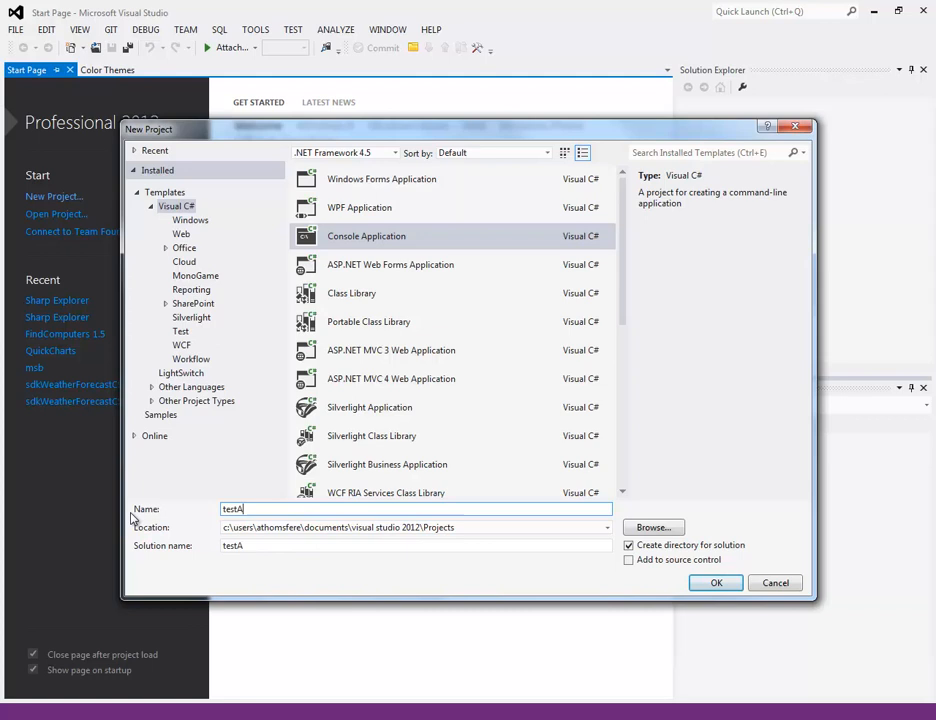
pyautogui.write('rgs')
pyautogui.click(416, 528)
pyautogui.write('h')
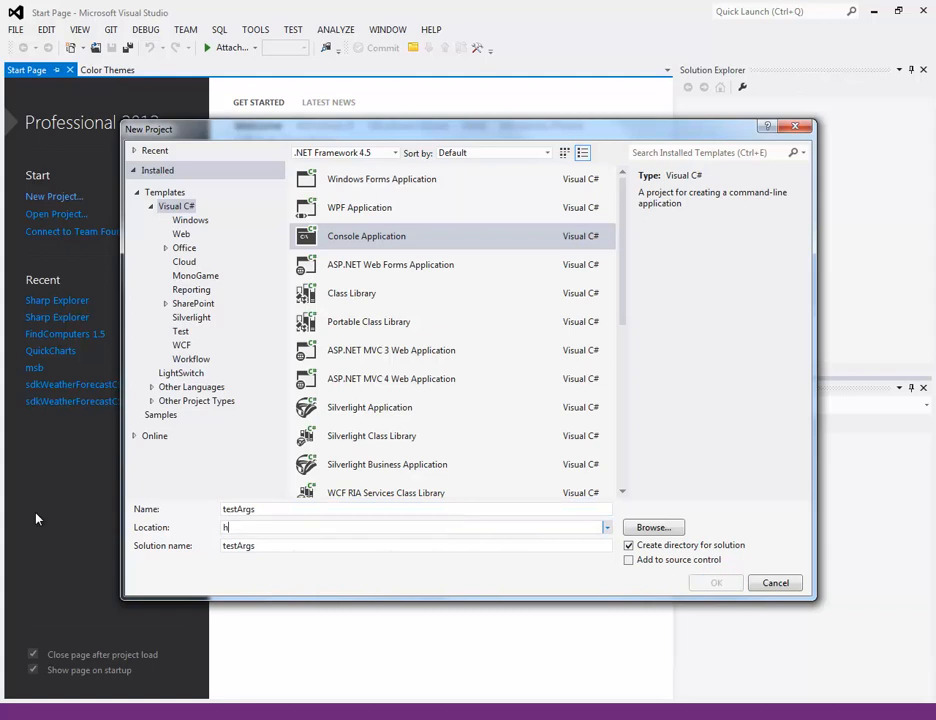
pyautogui.write(':\\programs')
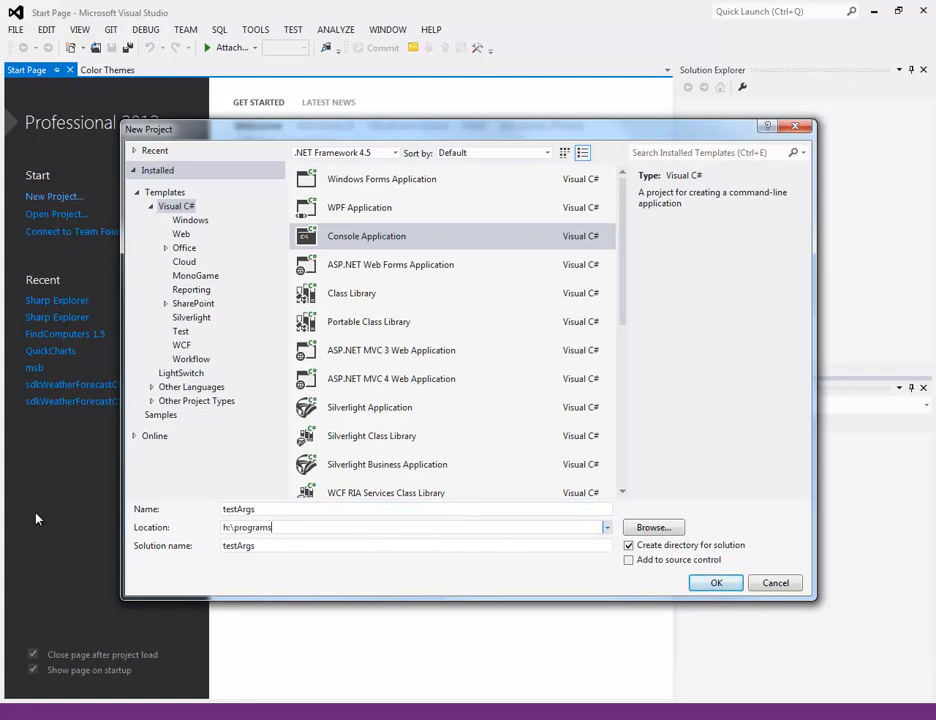
pyautogui.write('\\csharp')
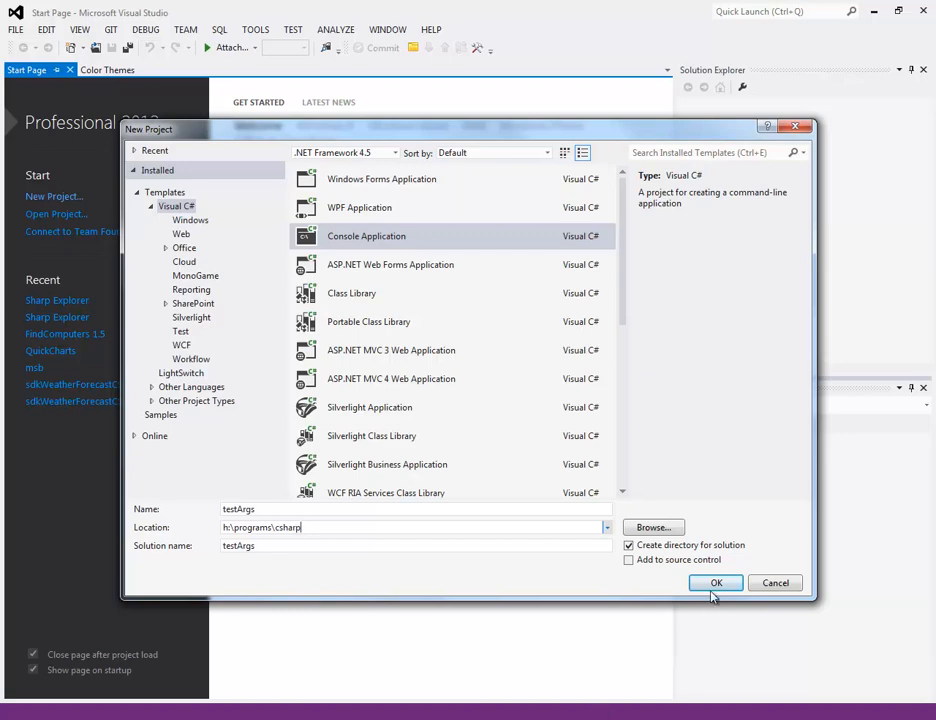
pyautogui.click(716, 584)
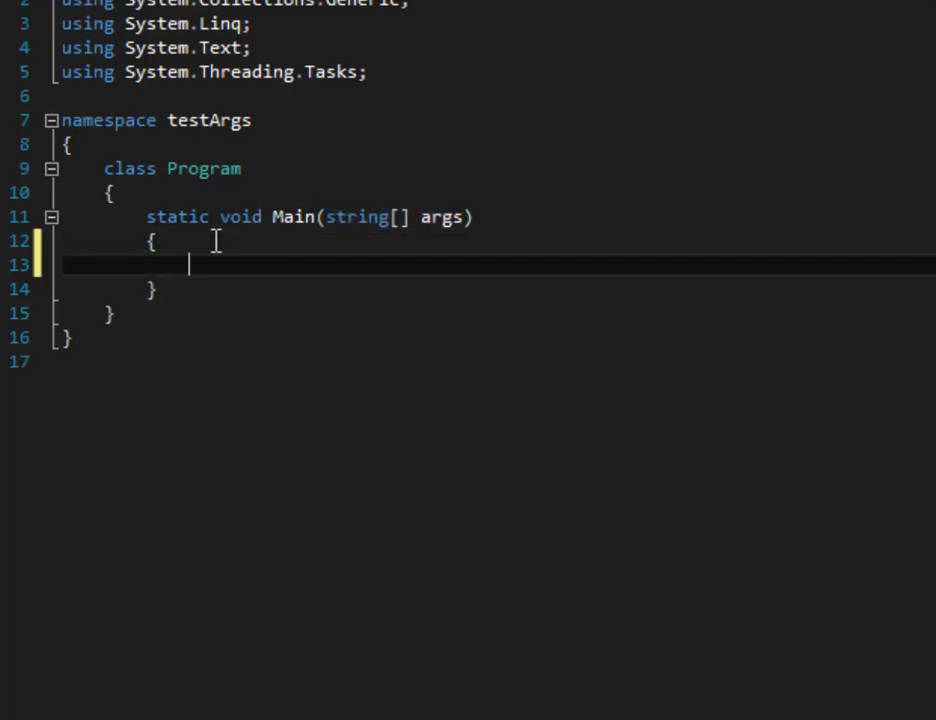
pyautogui.write('how')
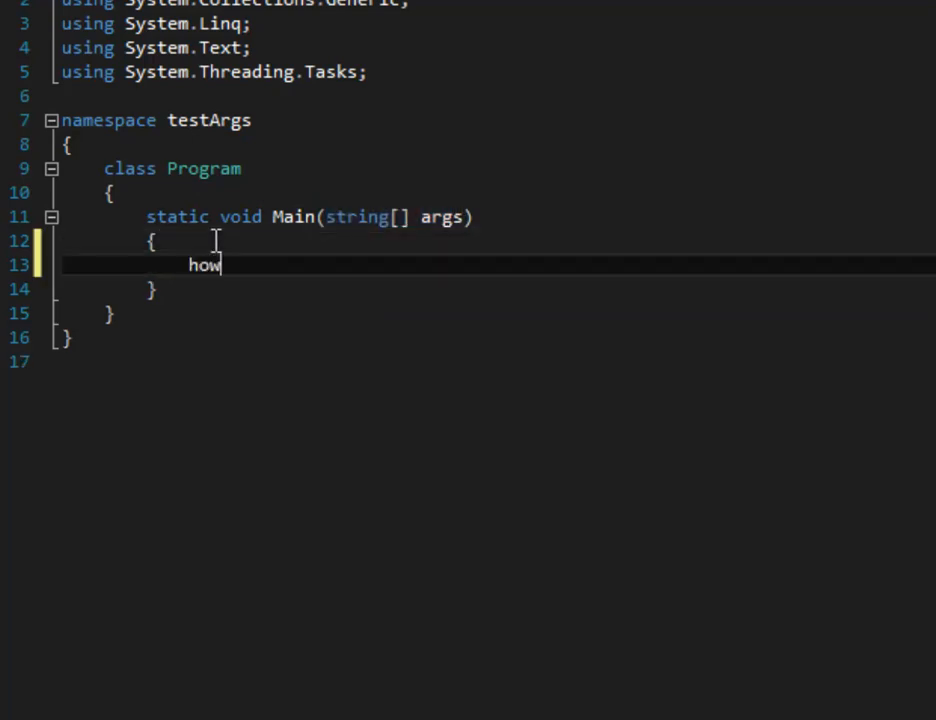
pyautogui.write('to')
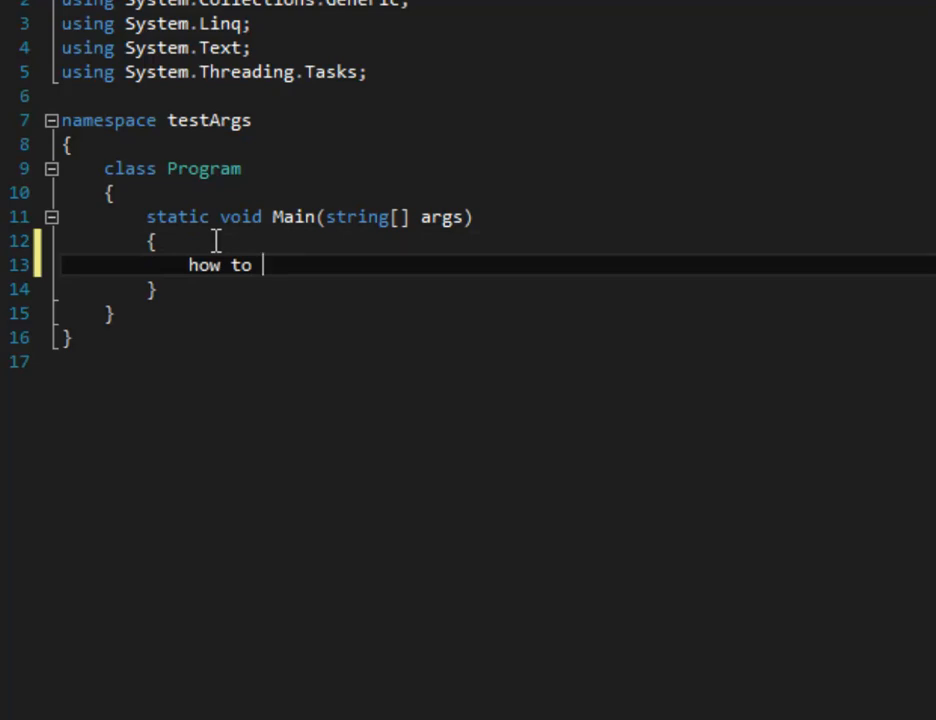
pyautogui.write('"string')
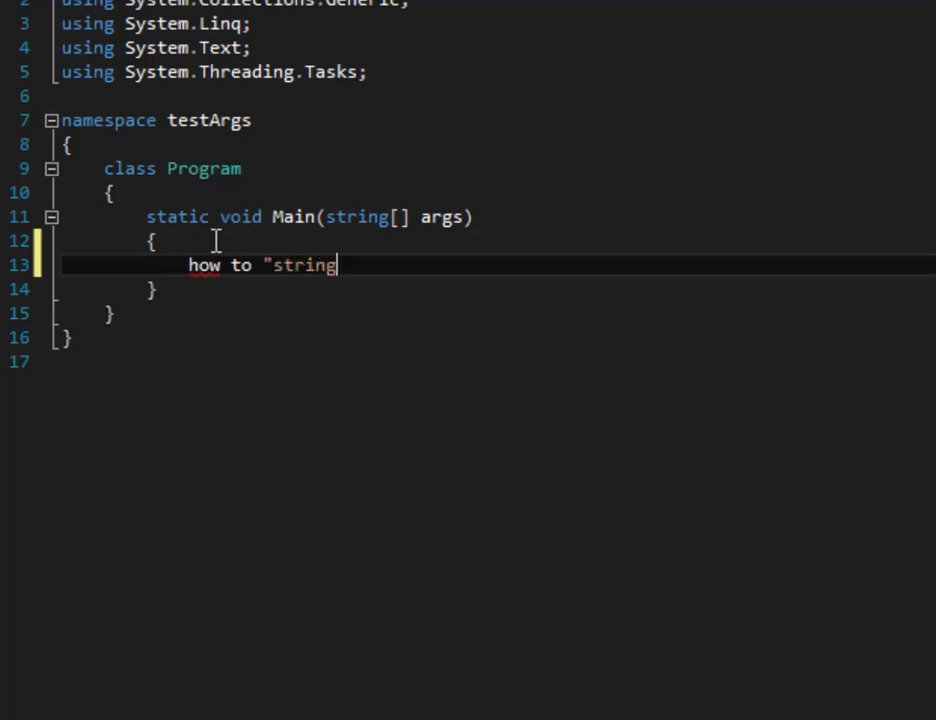
pyautogui.write('[] args')
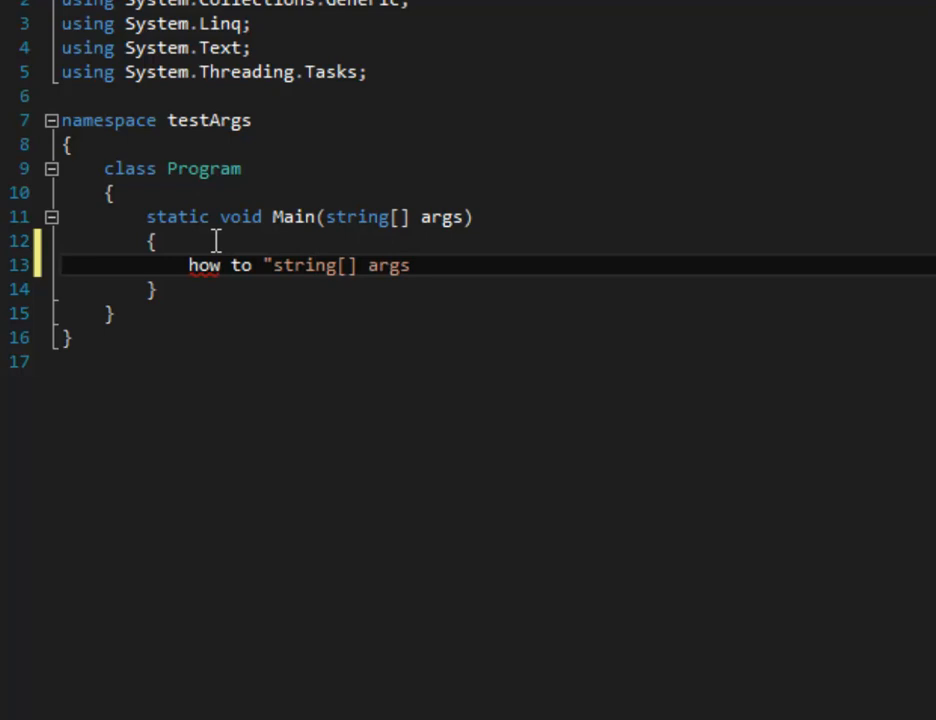
pyautogui.write('in C++')
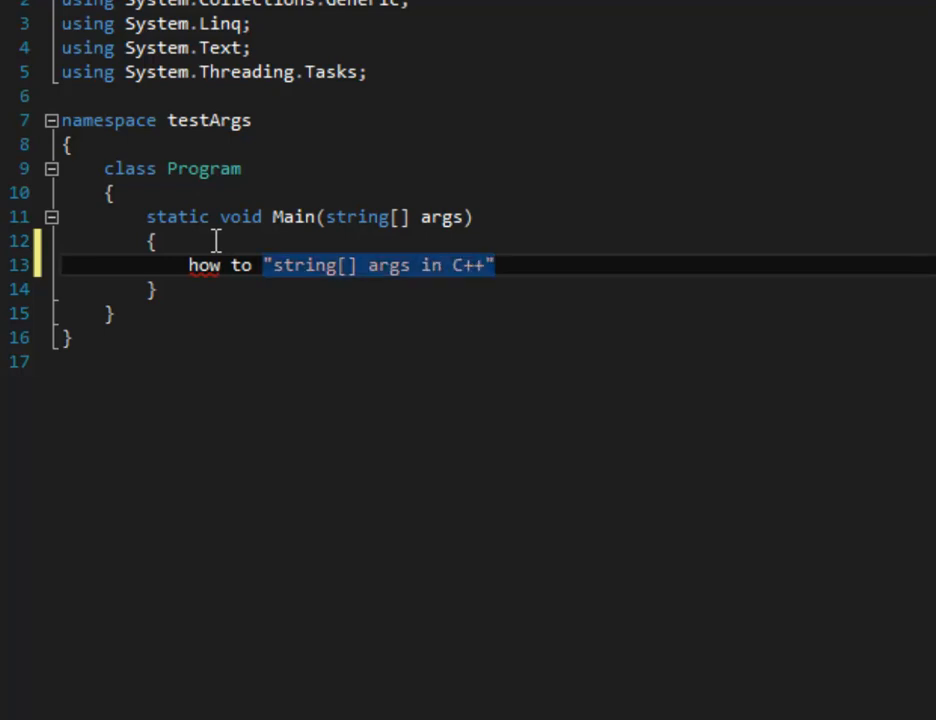
pyautogui.press('Delete')
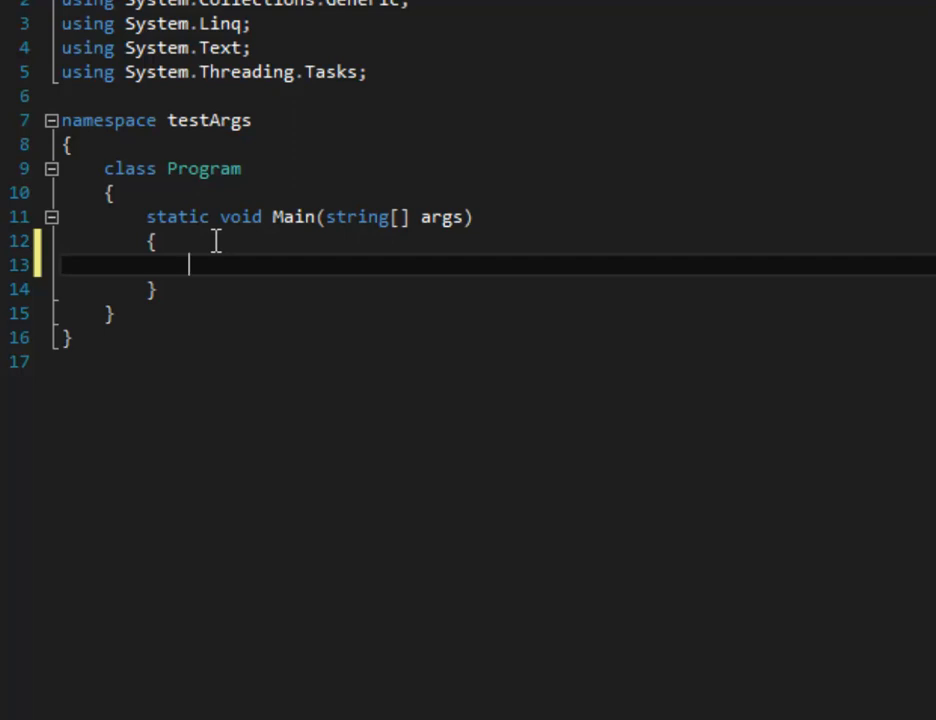
# Write for (int i = 0; i < args.Length; i++) in Main with an empty body.
pyautogui.write('for')
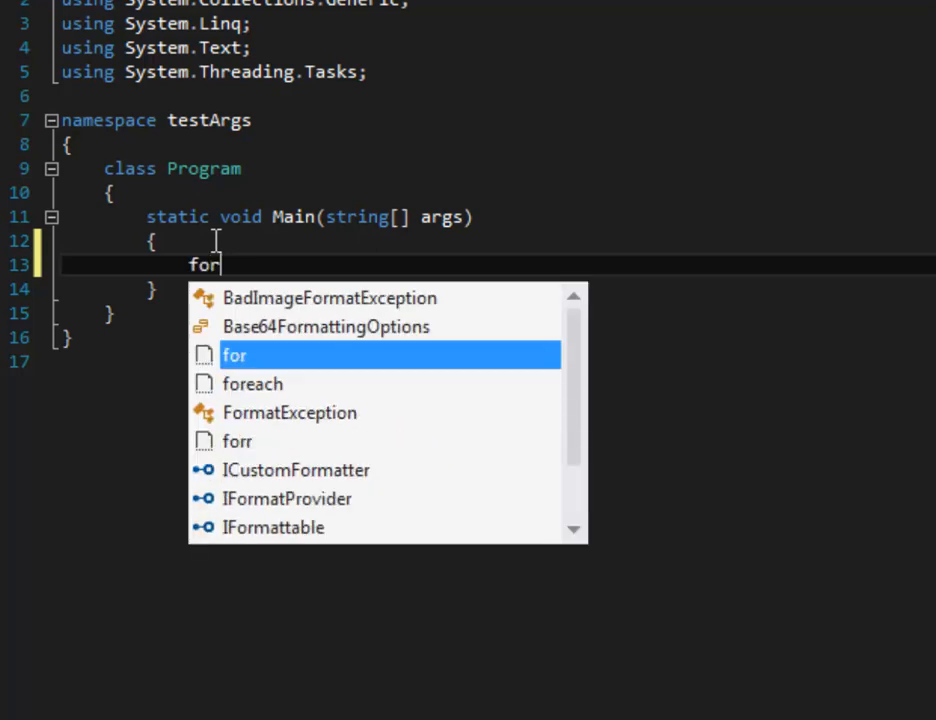
pyautogui.press('Tab')
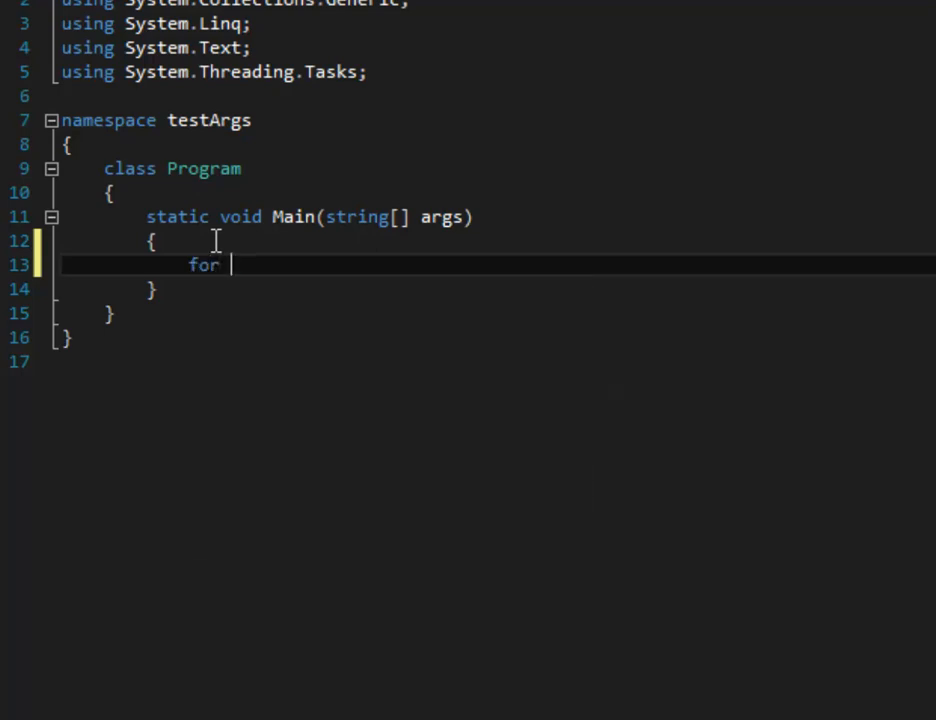
pyautogui.write('(if = 0')
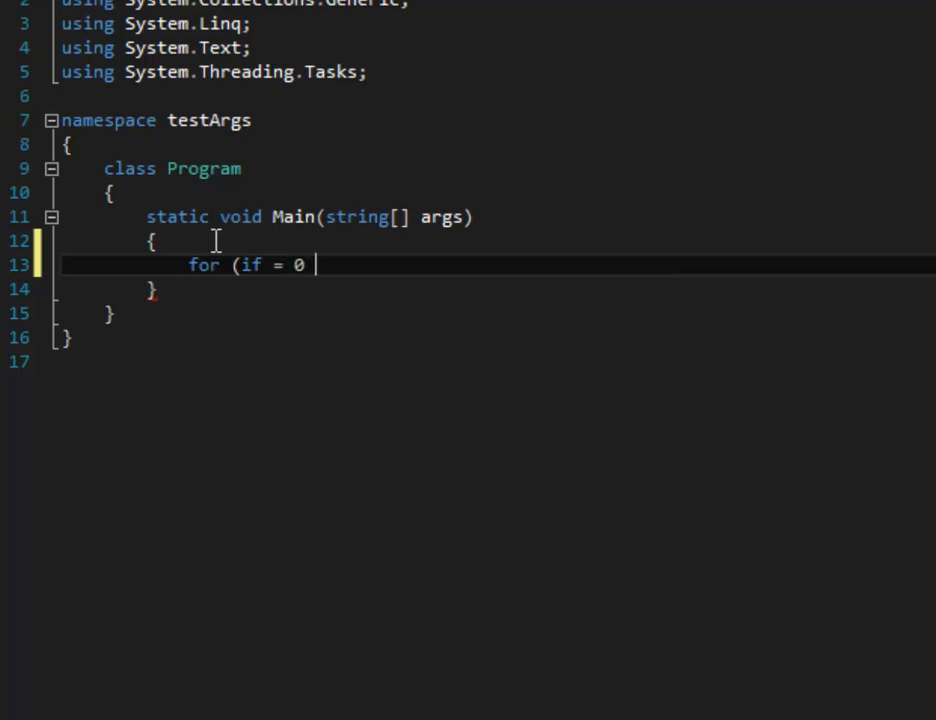
pyautogui.write(';')
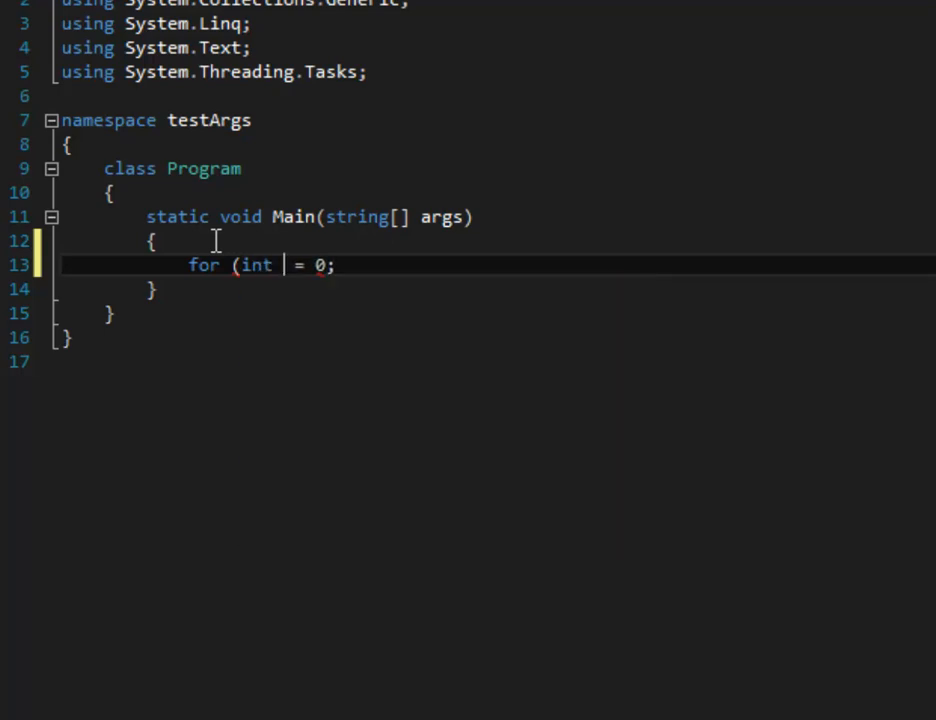
pyautogui.write('i')
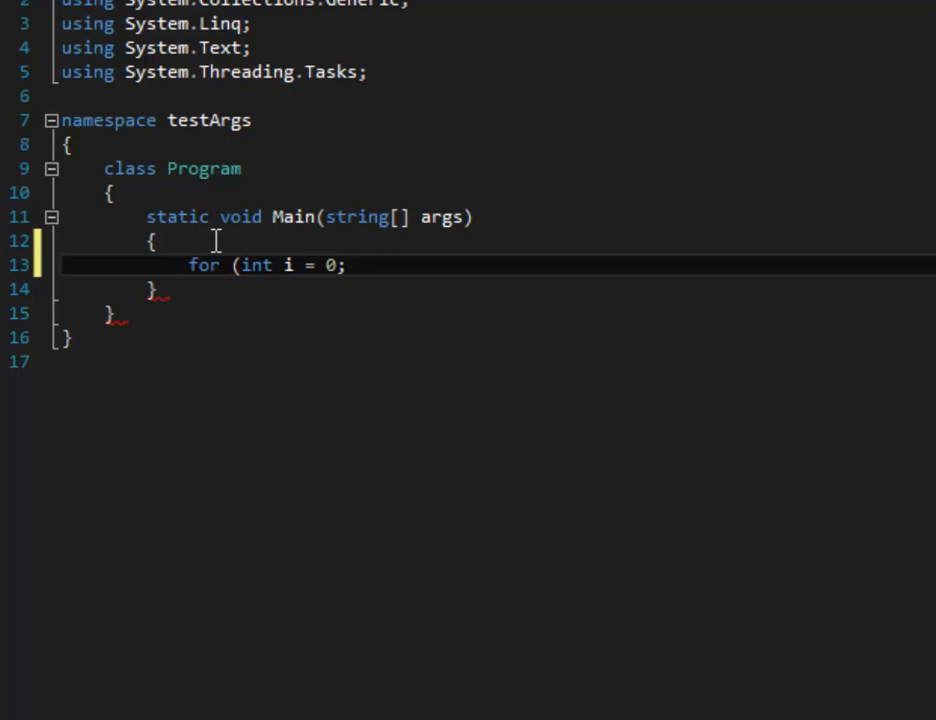
pyautogui.write('i <')
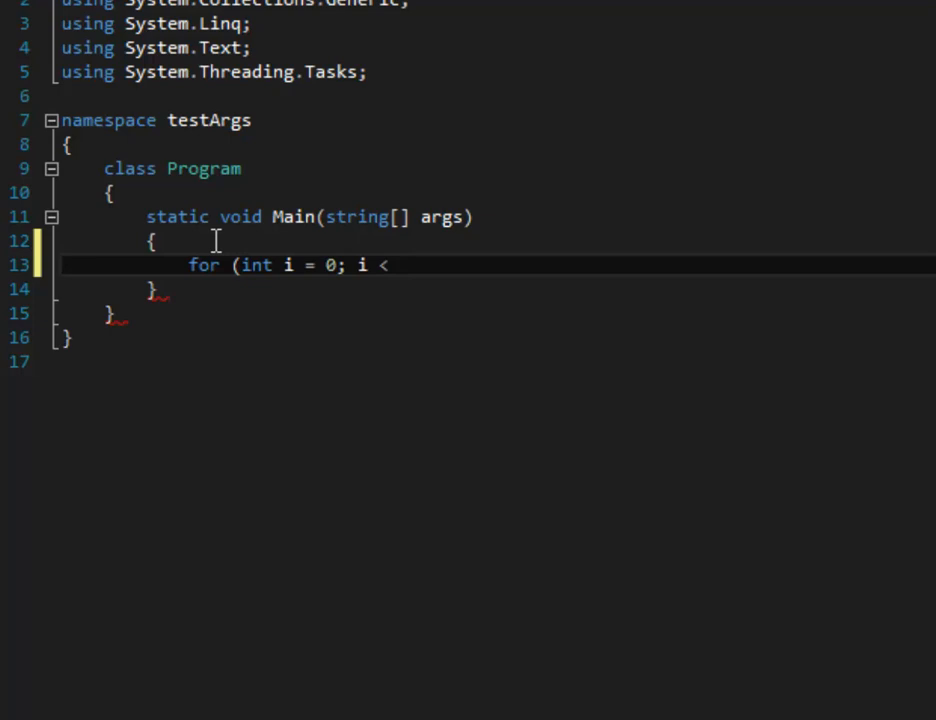
pyautogui.write('a')
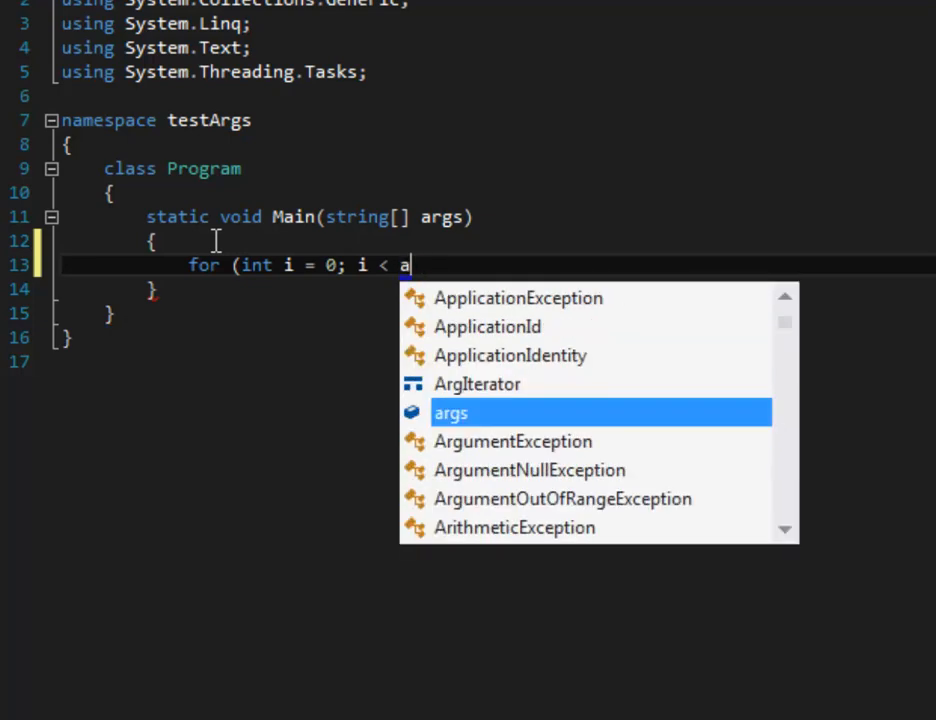
pyautogui.write('rgs.')
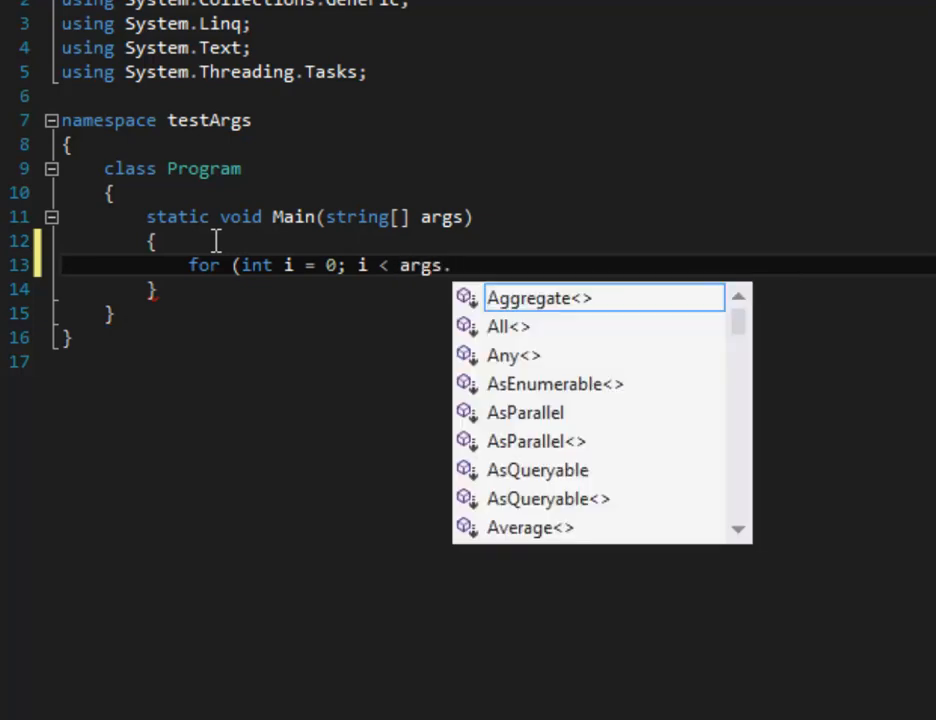
pyautogui.write('Length;')
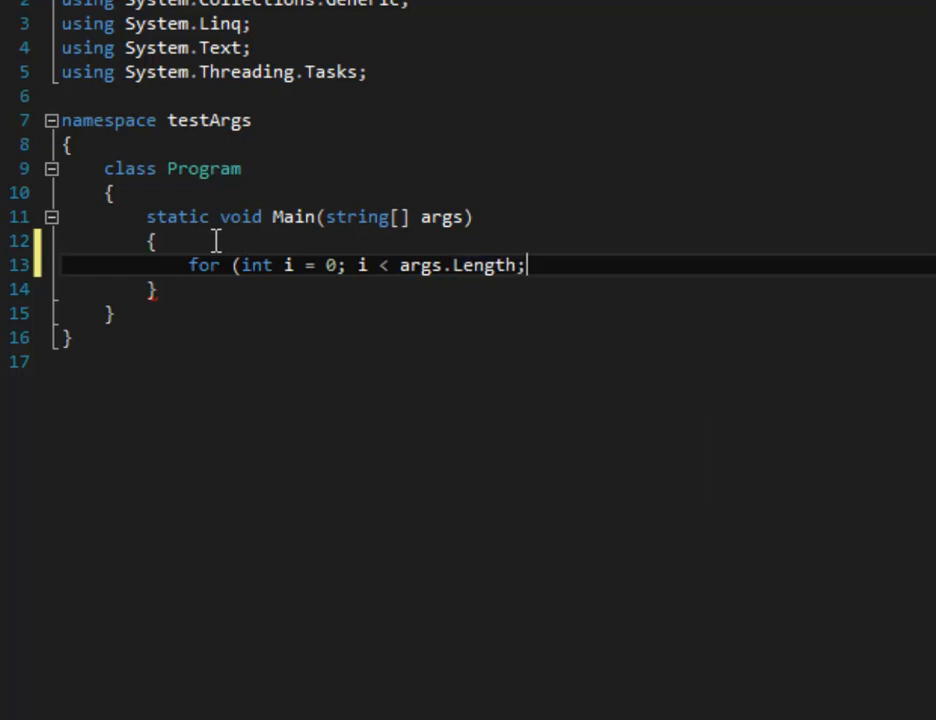
pyautogui.write('i++')
pyautogui.write('{')
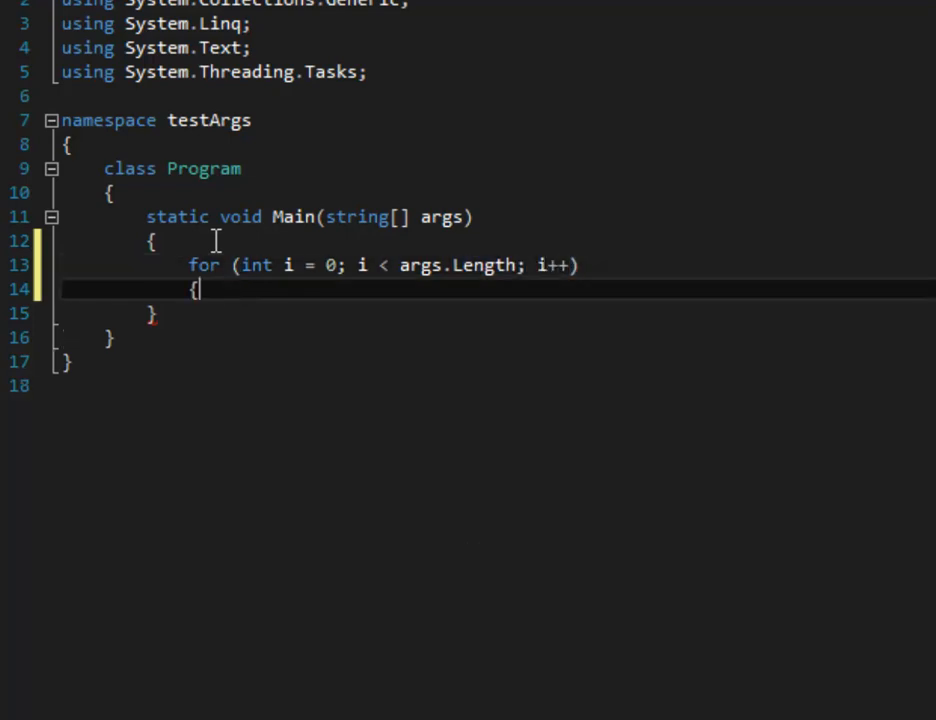
pyautogui.press('Enter')
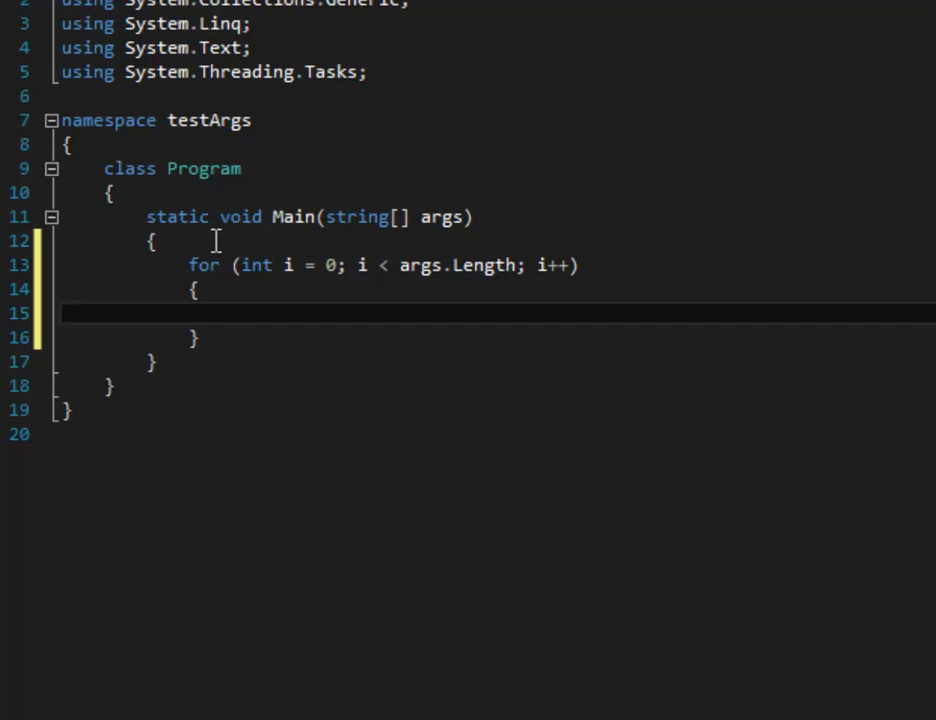
# Write Console.WriteLine(Convert.ToString(args[i])); inside the loop body.
pyautogui.write('Consol')
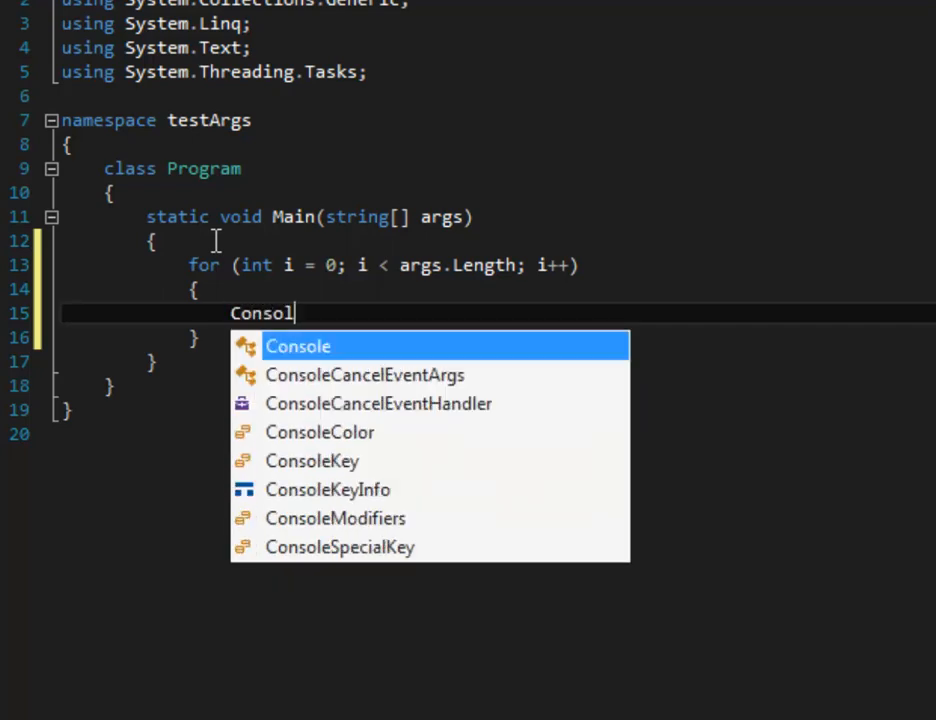
pyautogui.write('e.')
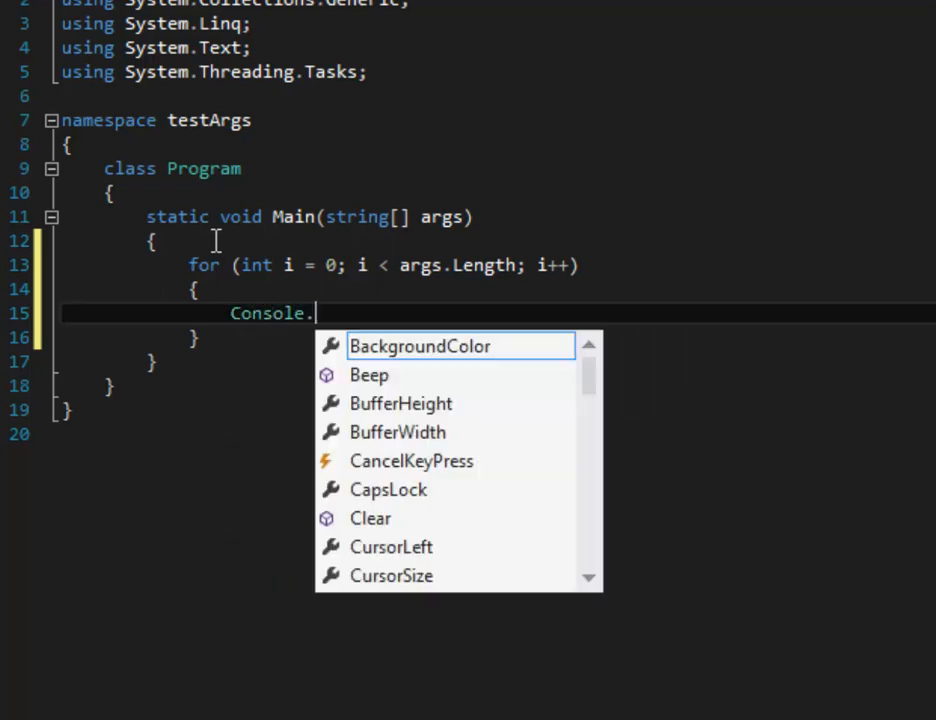
pyautogui.write('WriteLine')
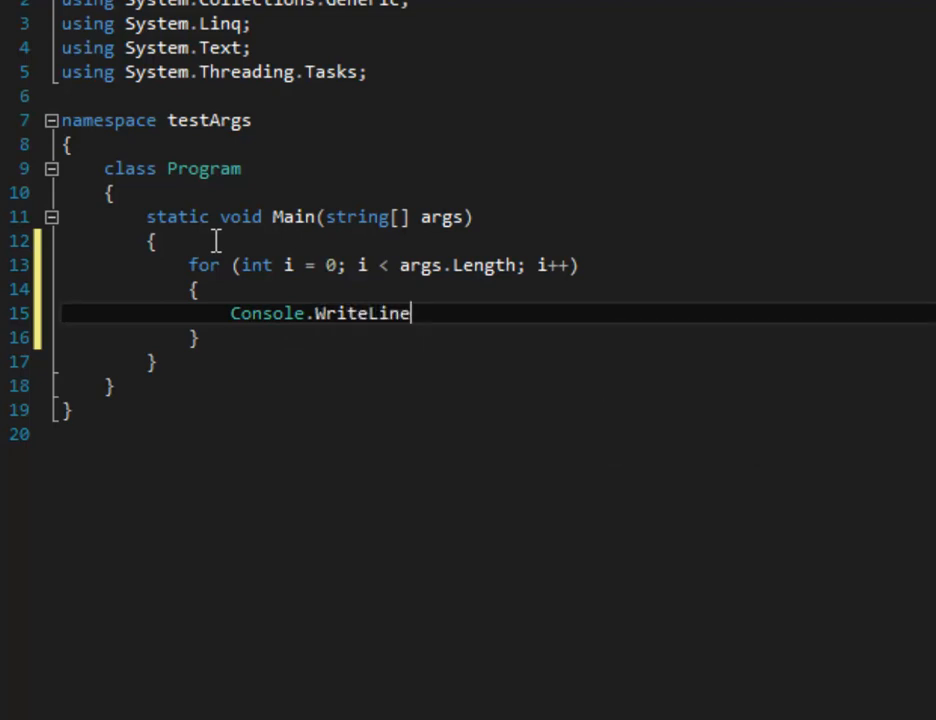
pyautogui.write('(')
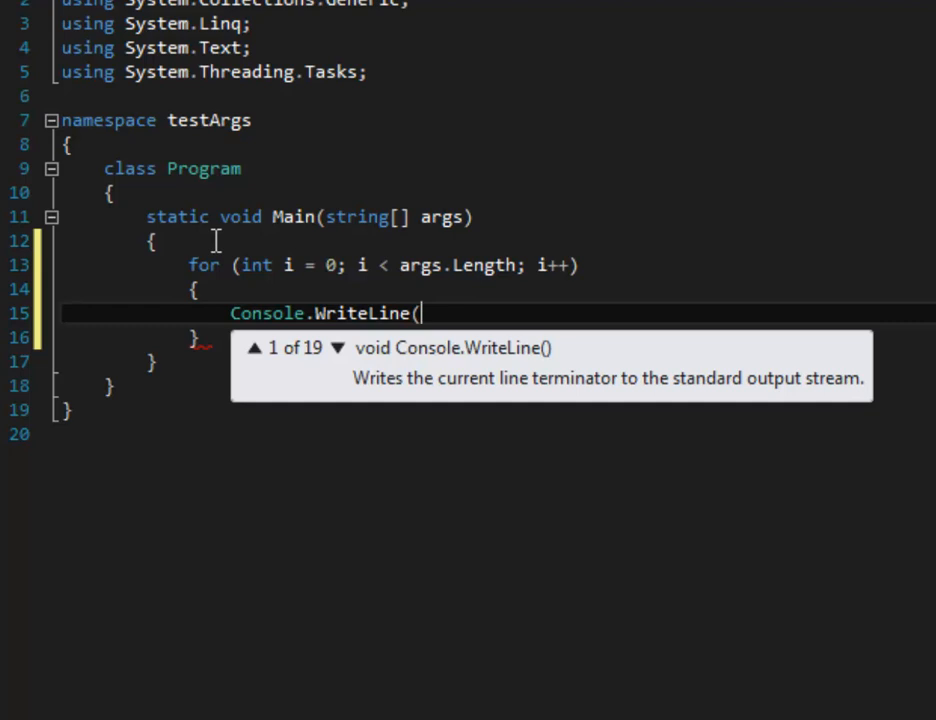
pyautogui.write('args')
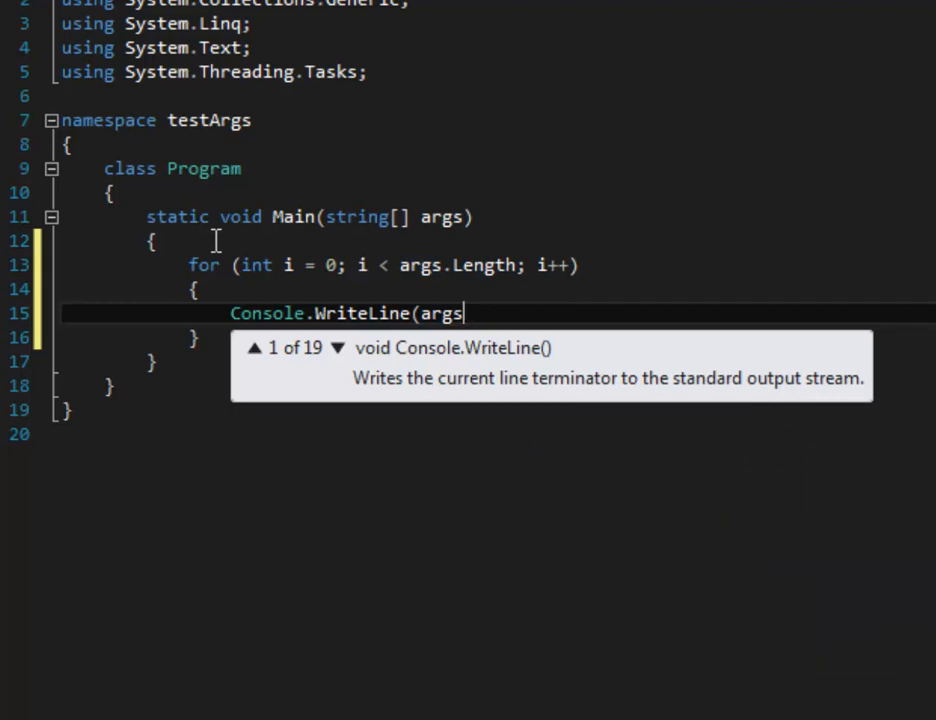
pyautogui.write('[i]')
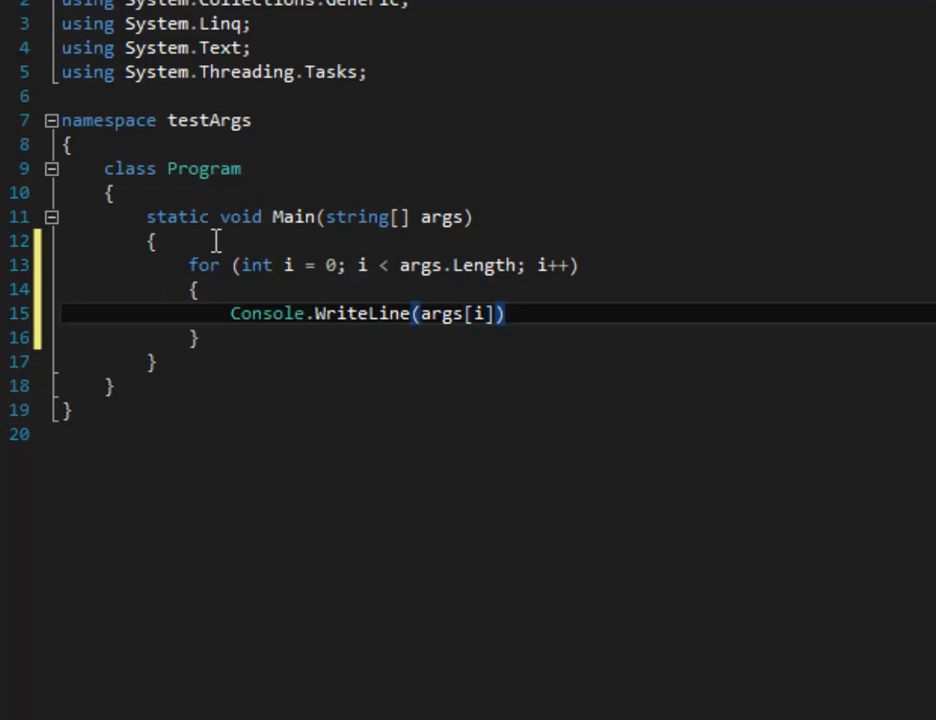
pyautogui.write(';')
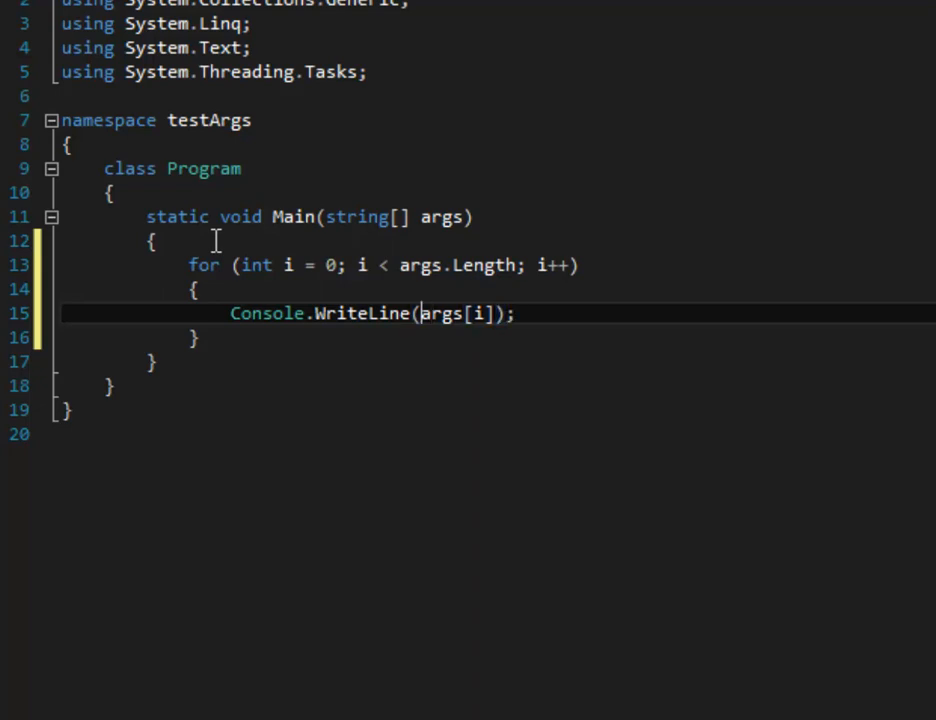
pyautogui.write('Convert')
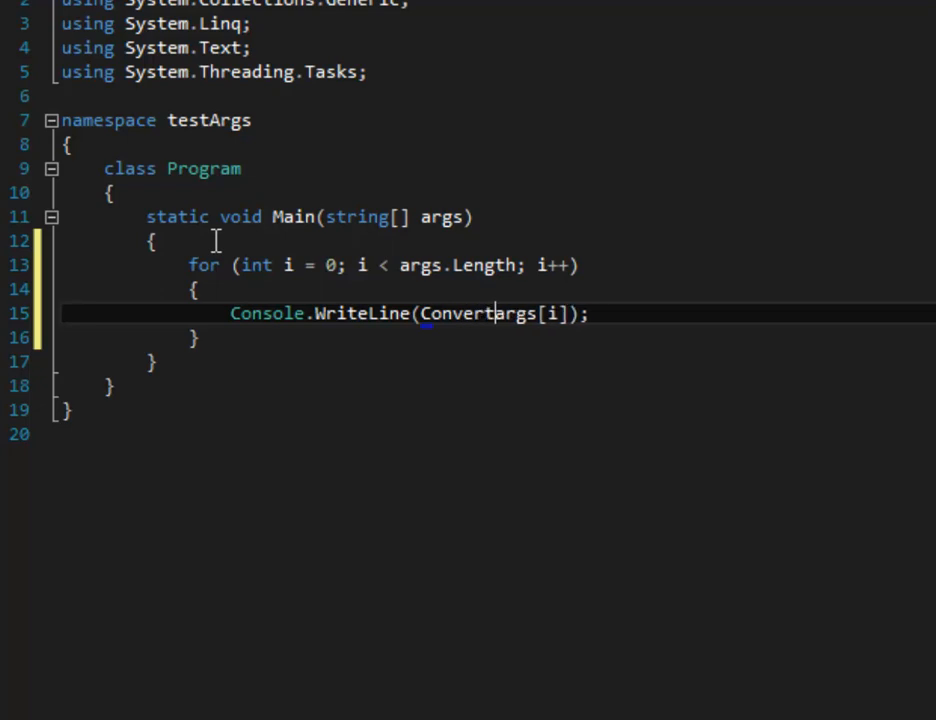
pyautogui.write('.toStri')
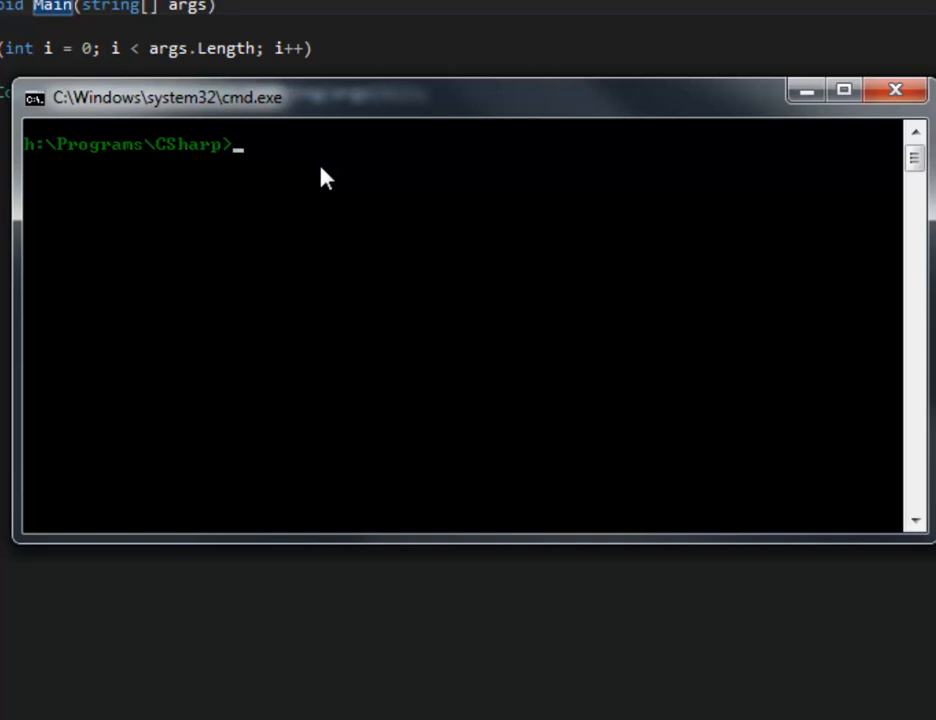
# Change directory through testArgs, testArgs, bin into Debug where the exe is built.
pyautogui.write('cd')
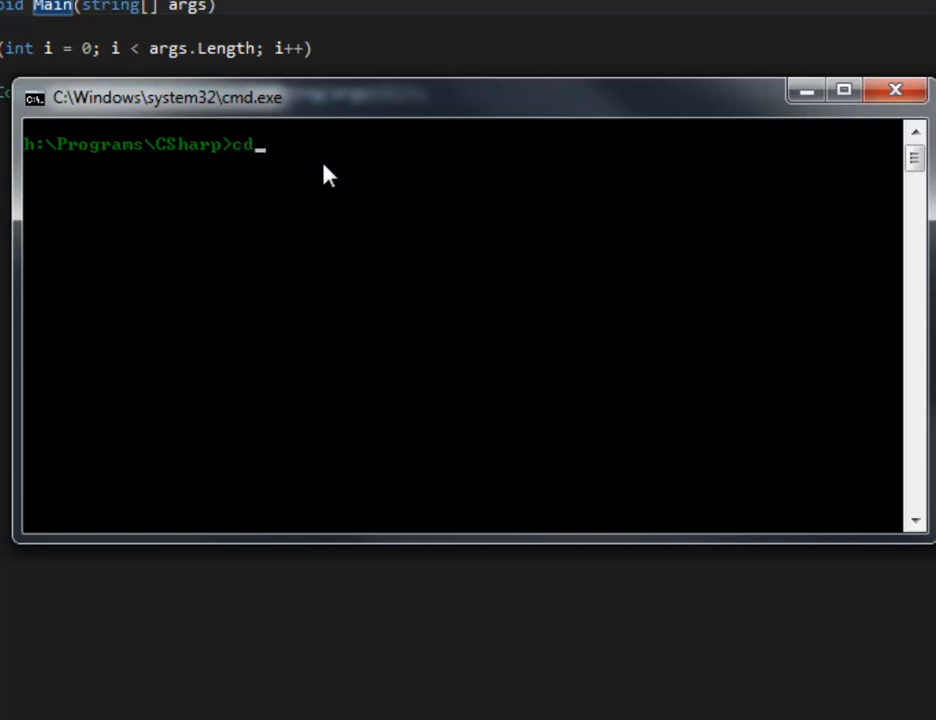
pyautogui.write('testArgs')
pyautogui.write('dir')
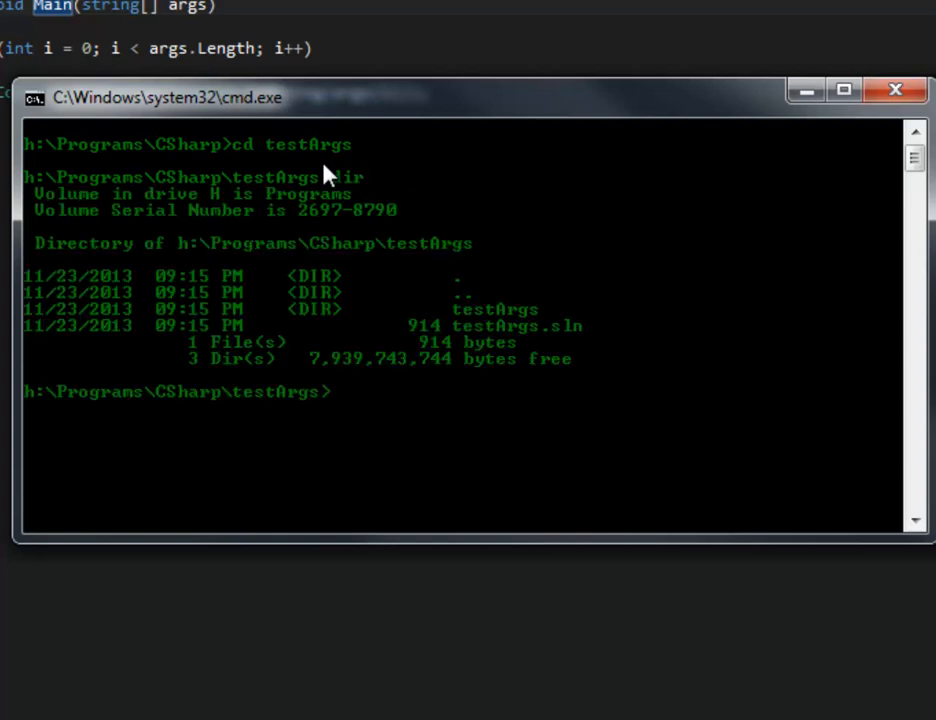
pyautogui.write('cd testArgs')
pyautogui.write('dir')
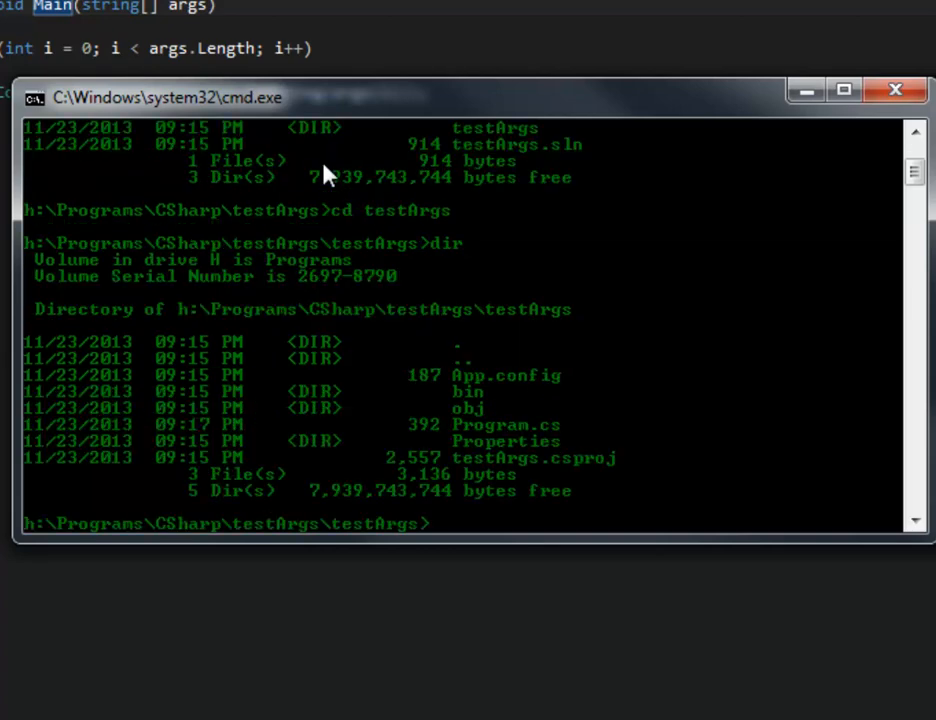
pyautogui.write('cd bin')
pyautogui.write('dir')
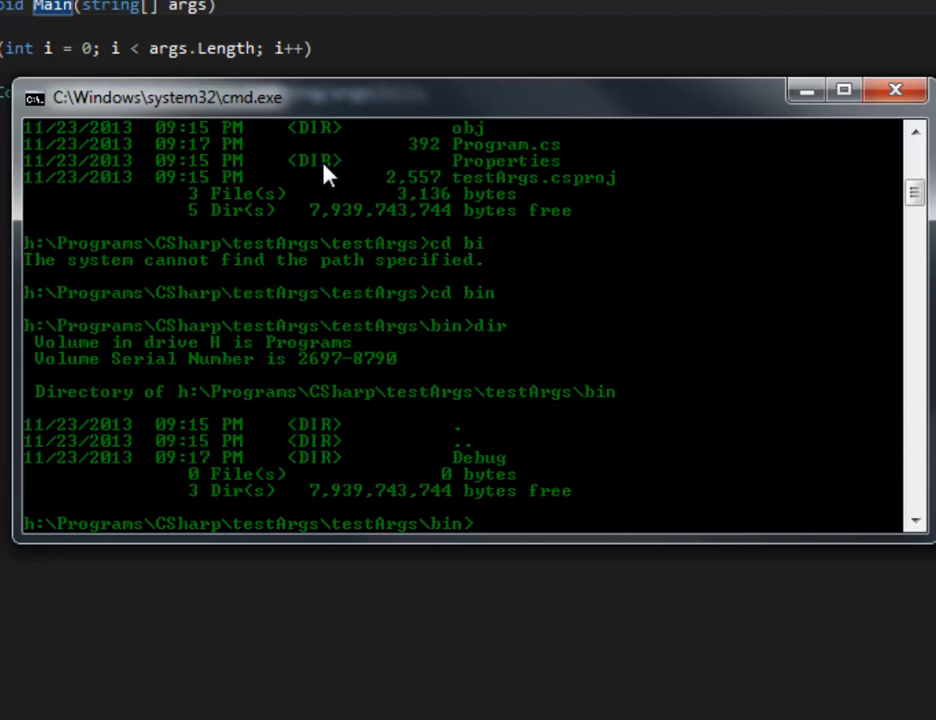
pyautogui.write('cd Debug')
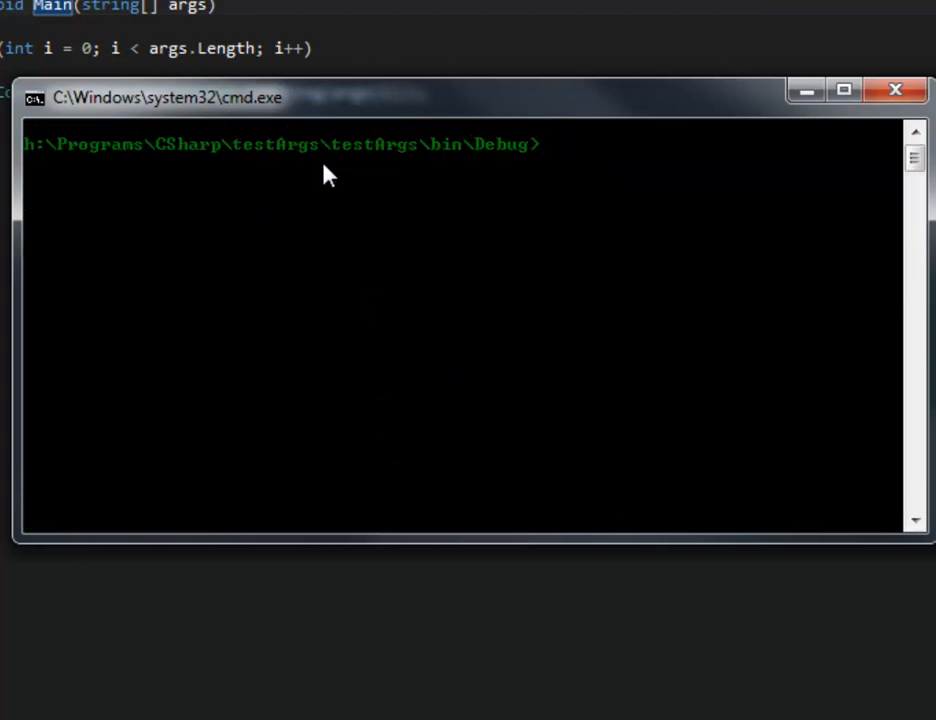
# Run testArgs.exe /h help 123456789 to see each argument printed.
pyautogui.write('testArgs.exe')
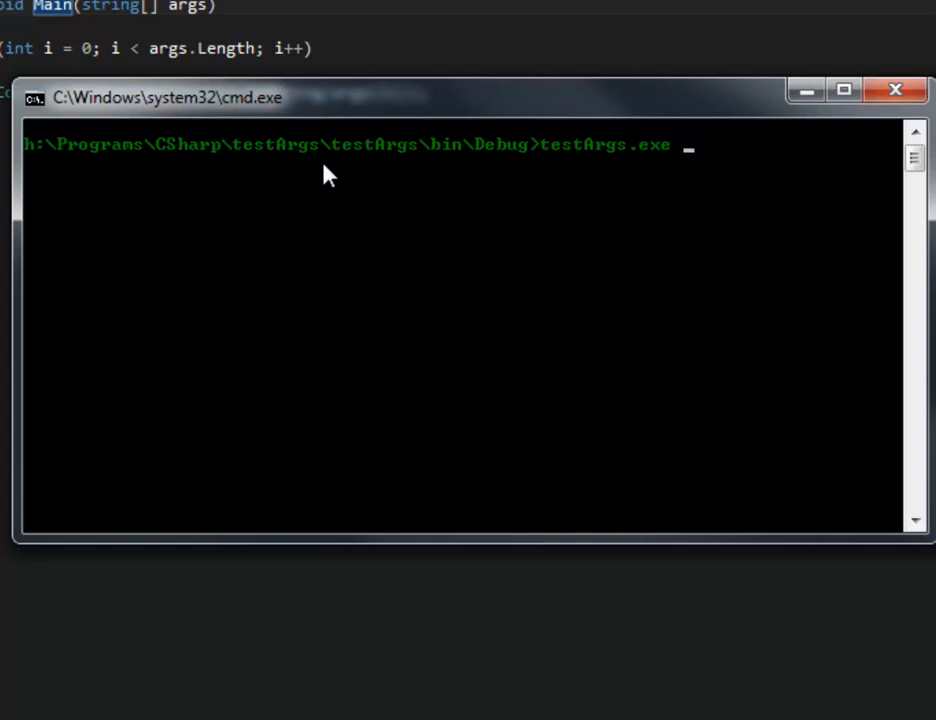
pyautogui.write('/h help')
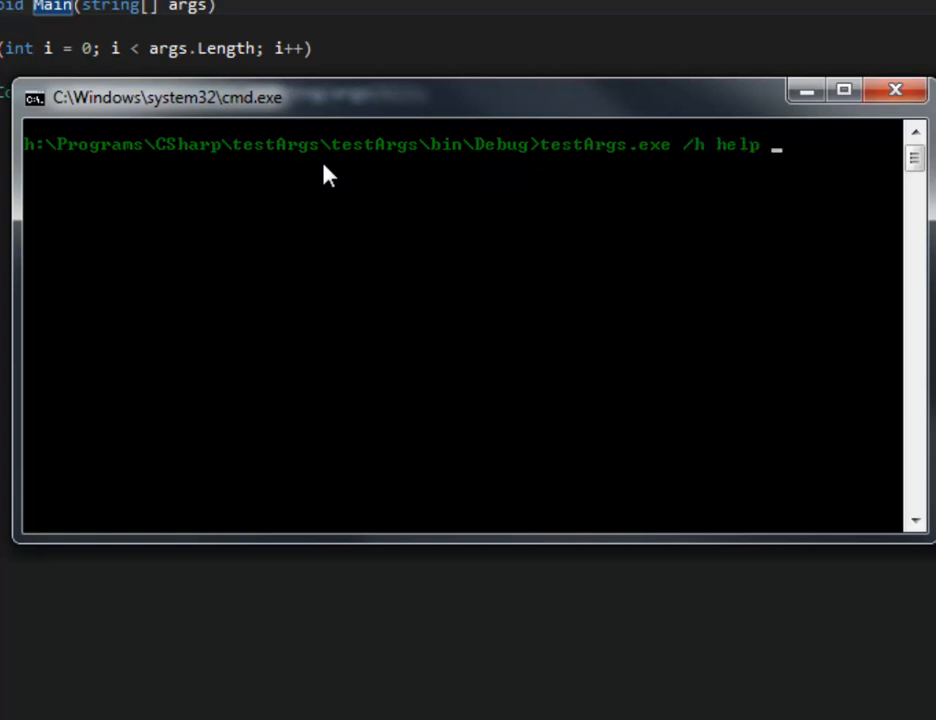
pyautogui.write('123456')
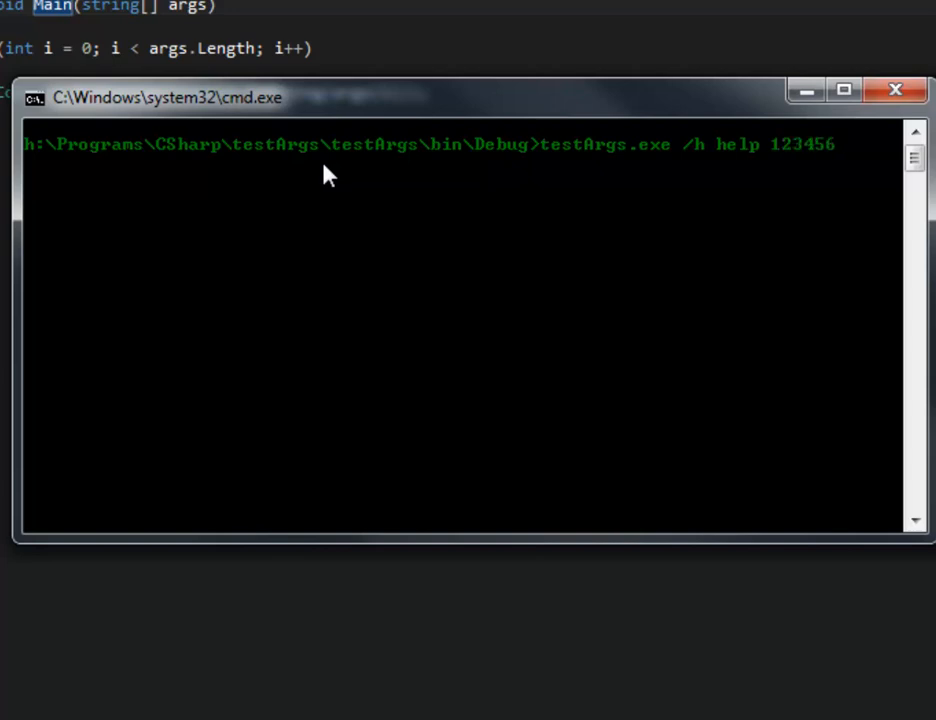
pyautogui.write('789')
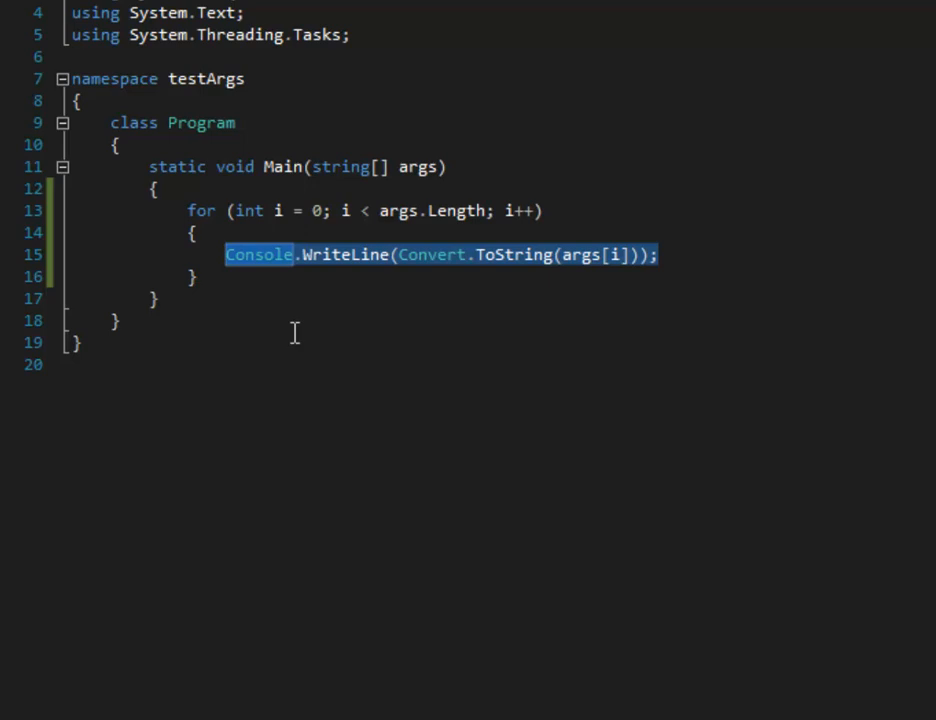
# Write if (args.Contains("/h")) { } else { above the for loop.
pyautogui.click(334, 140)
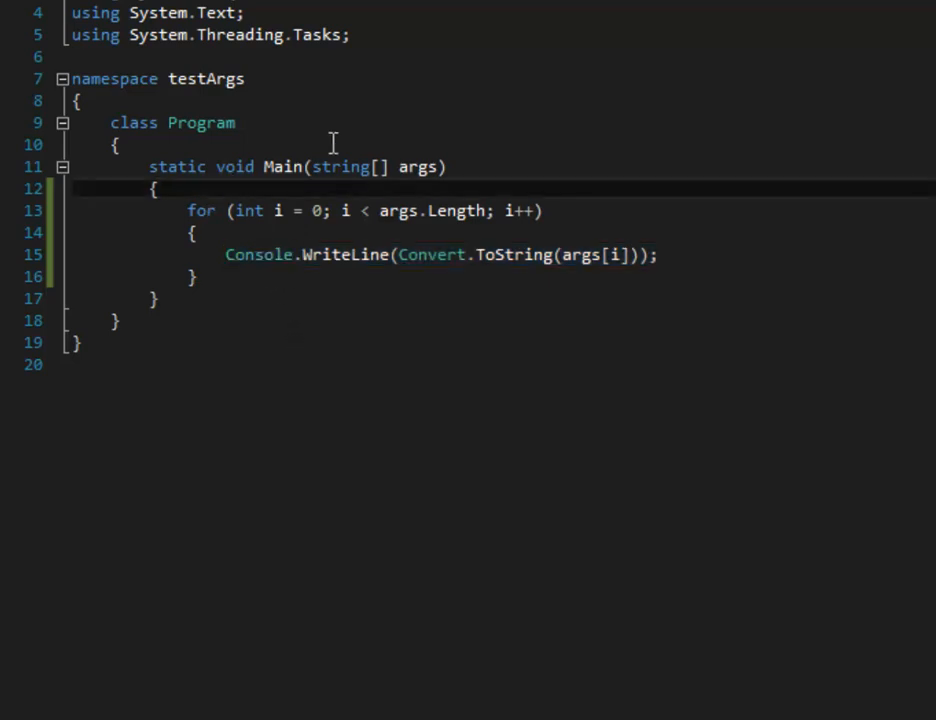
pyautogui.write('if')
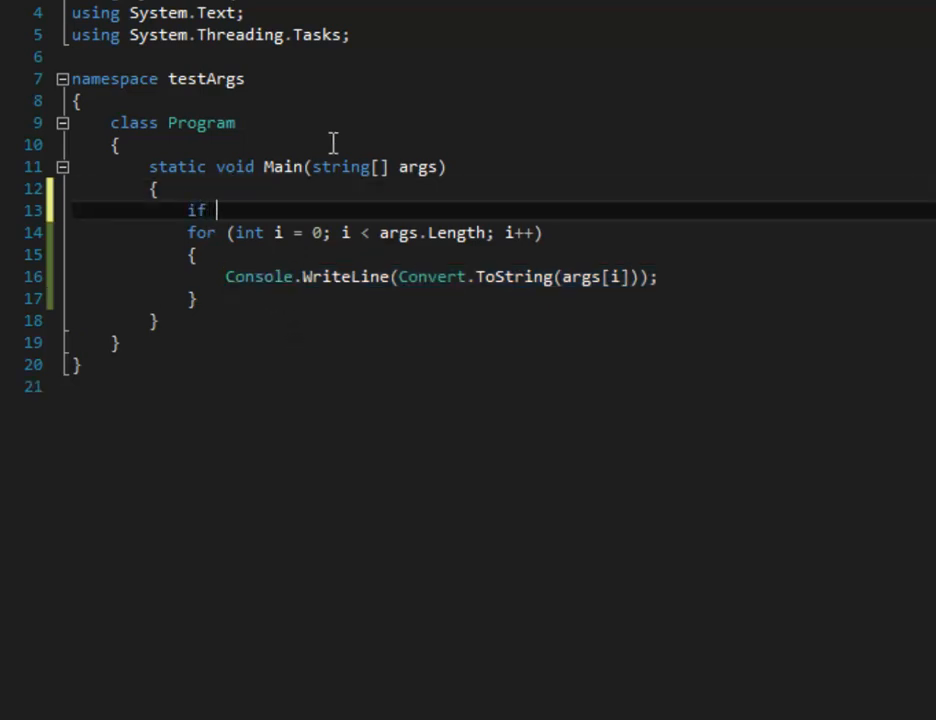
pyautogui.write('(arg')
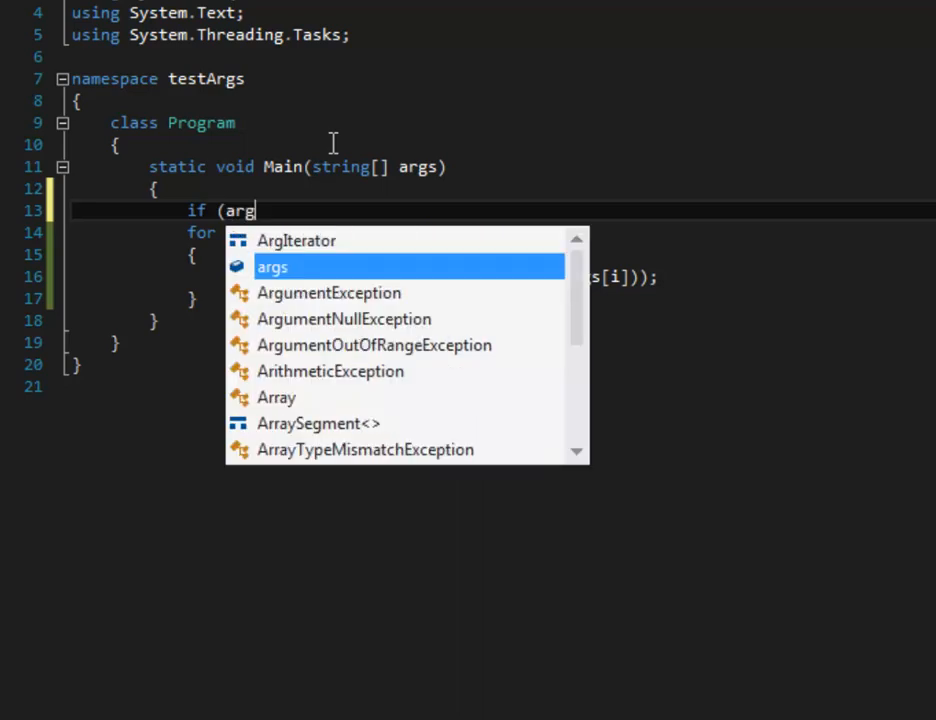
pyautogui.write('s.co')
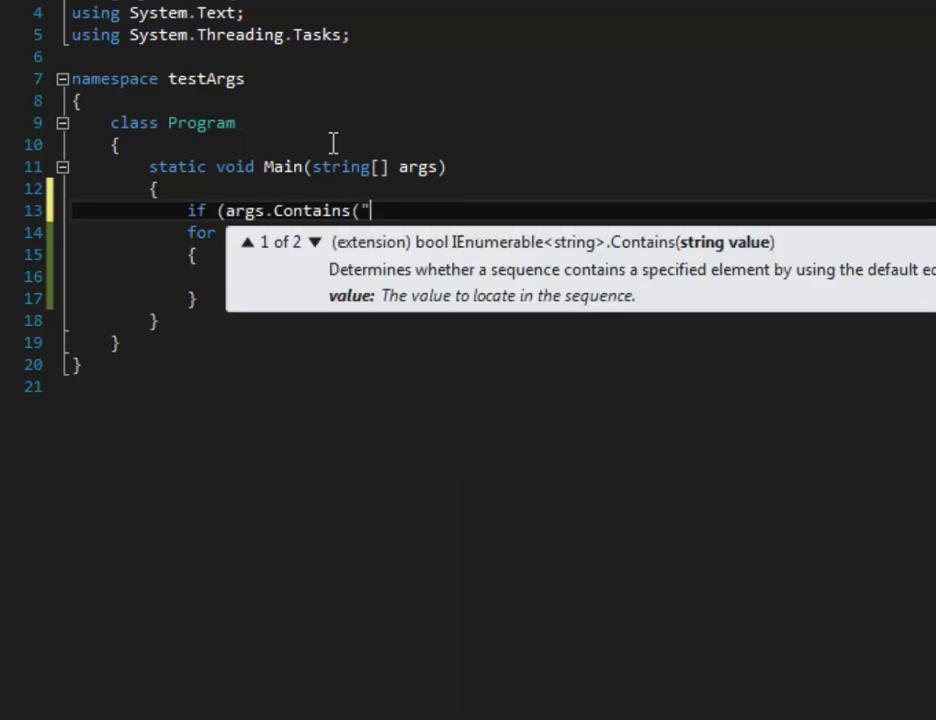
pyautogui.write('/h')
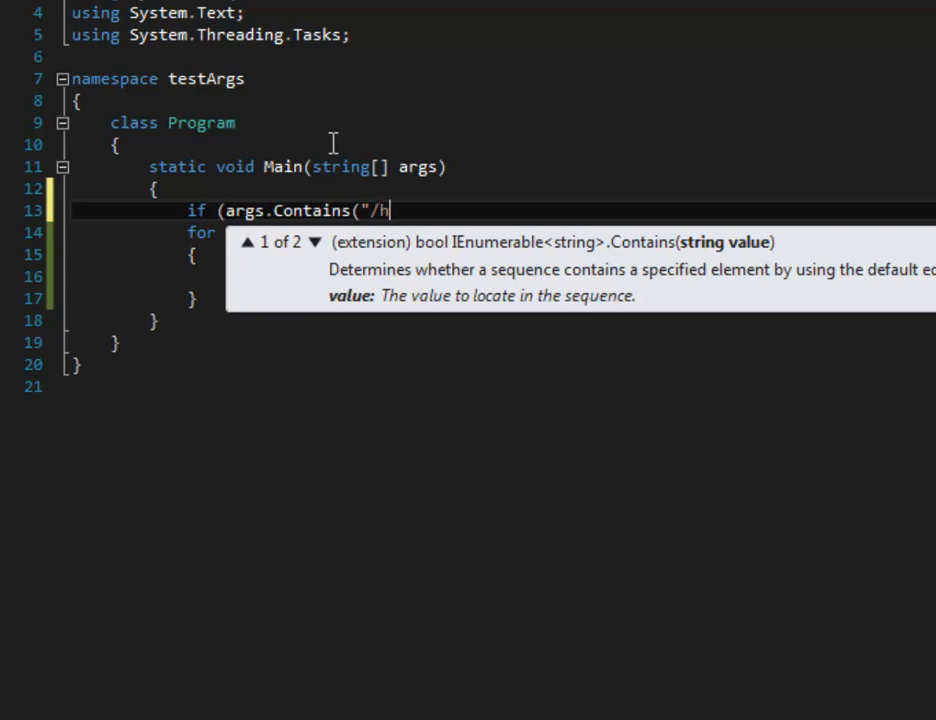
pyautogui.write('"')
pyautogui.write('}')
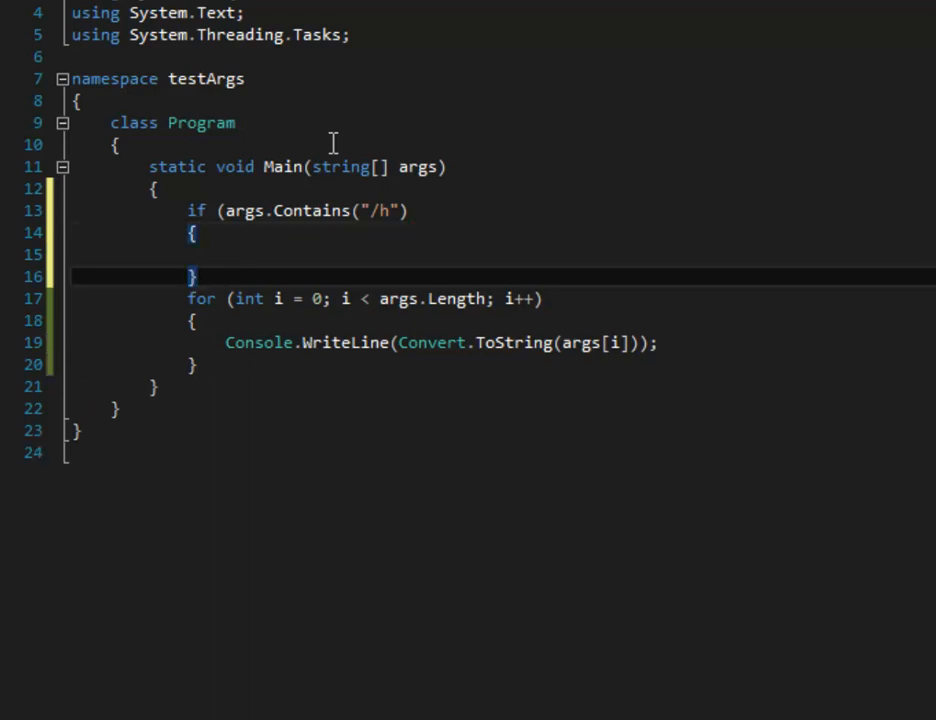
pyautogui.write('else')
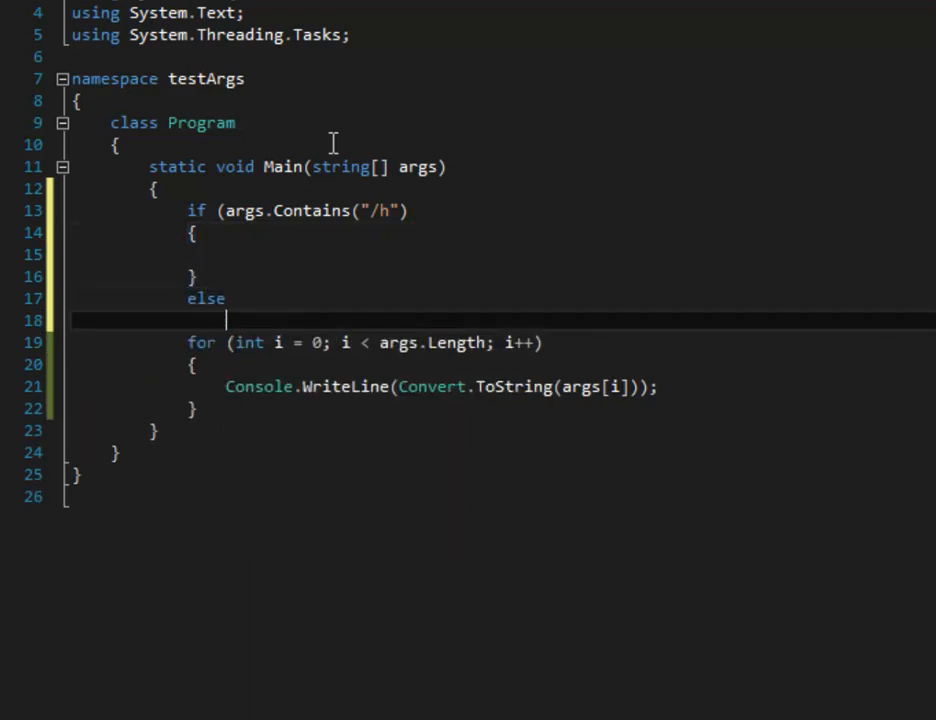
pyautogui.write('{')
pyautogui.click(502, 210)
pyautogui.write(')')
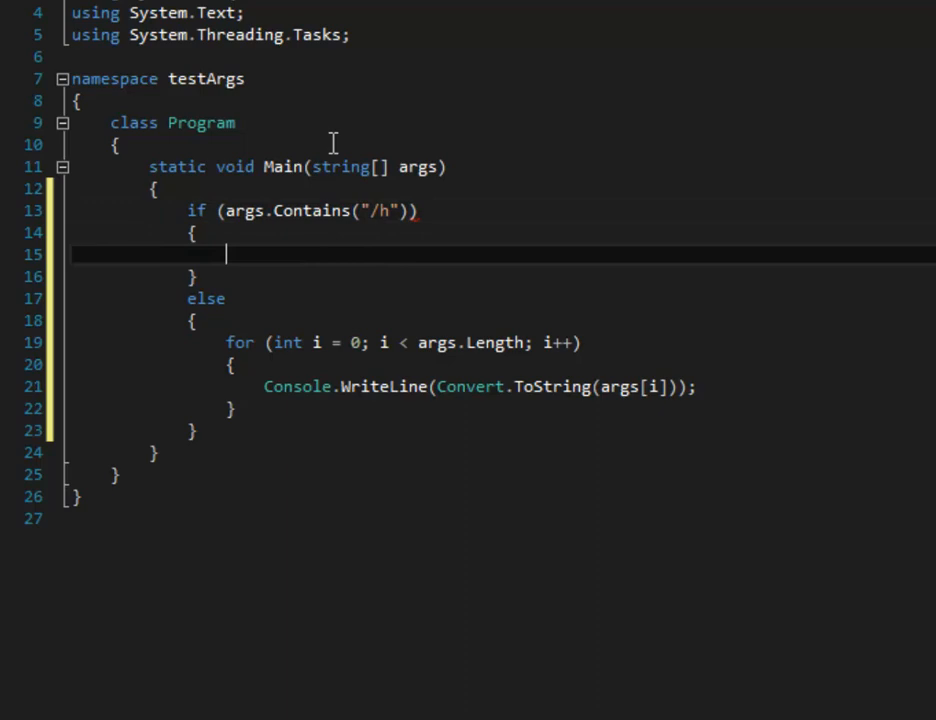
# Write Console.WriteLine("Call for help!!!!"); inside the /h branch.
pyautogui.write('Console.WriteLine(')
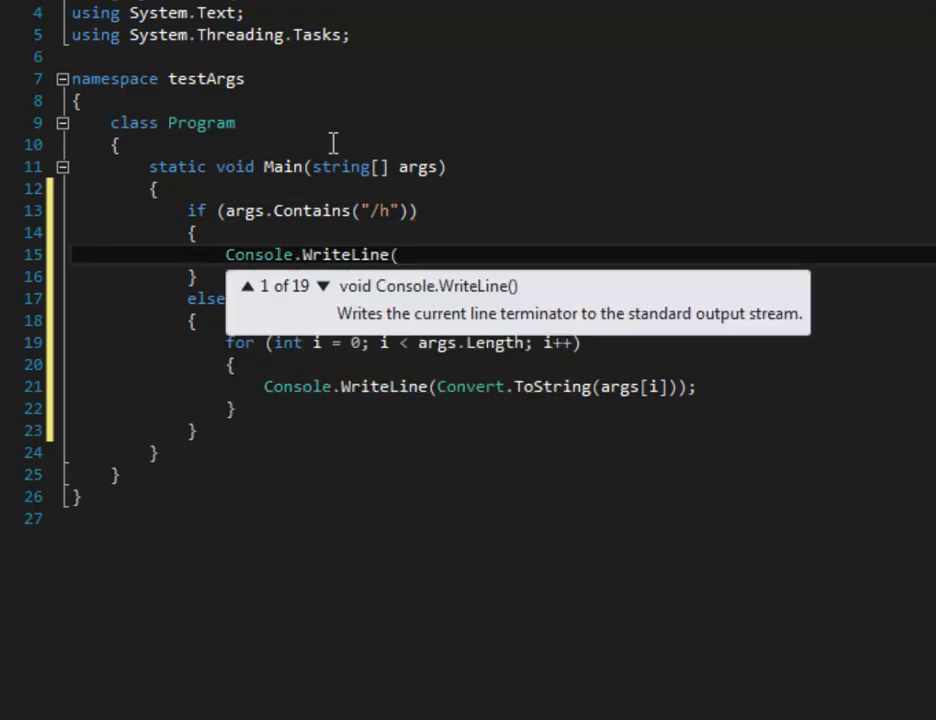
pyautogui.write('"Call')
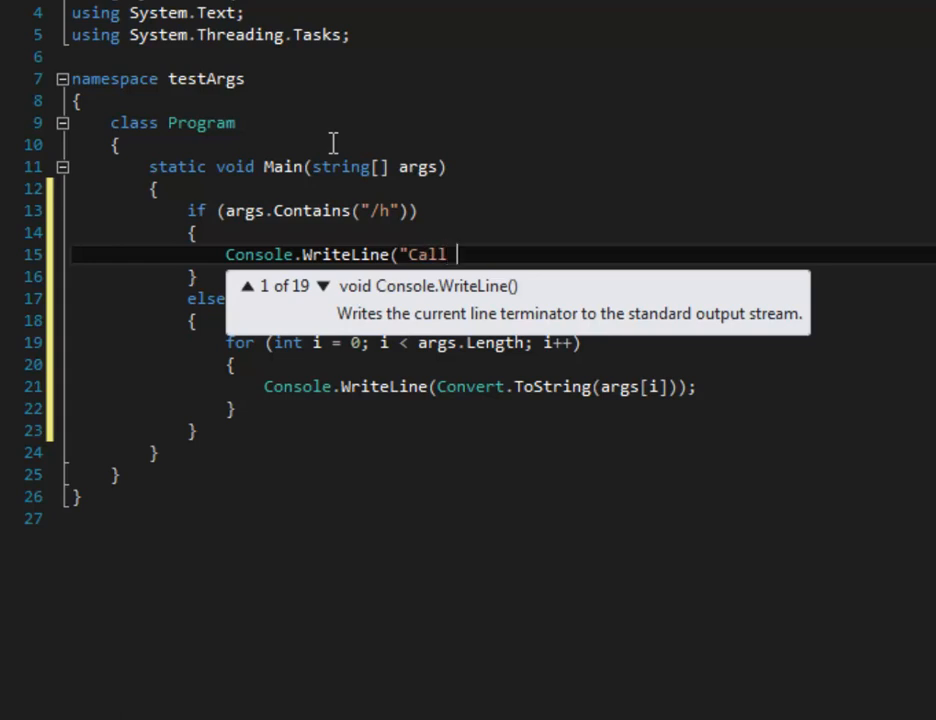
pyautogui.write('for ge')
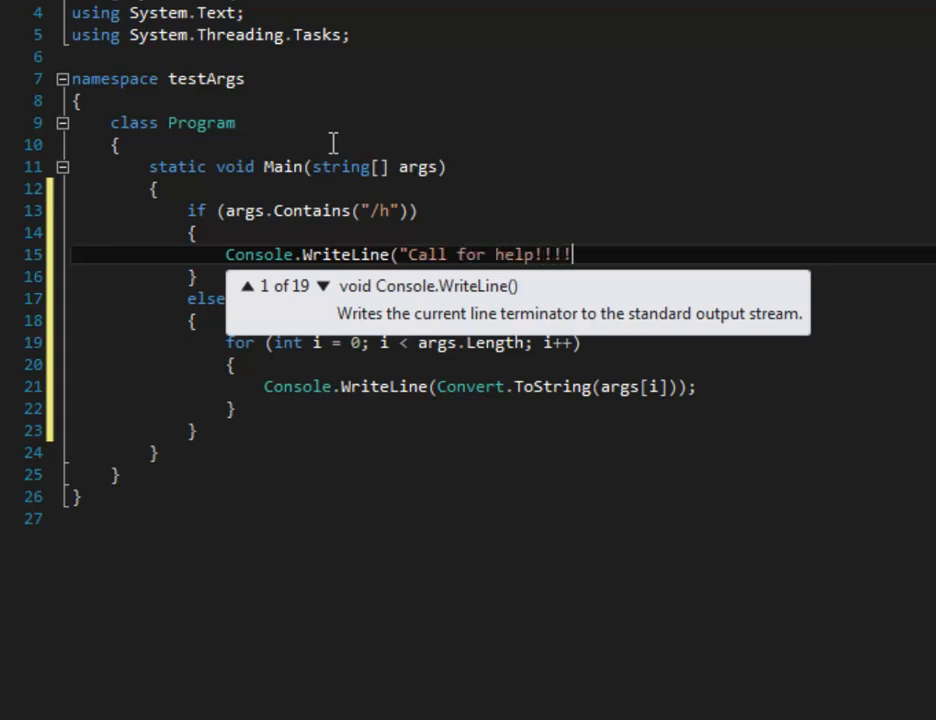
pyautogui.write('")')
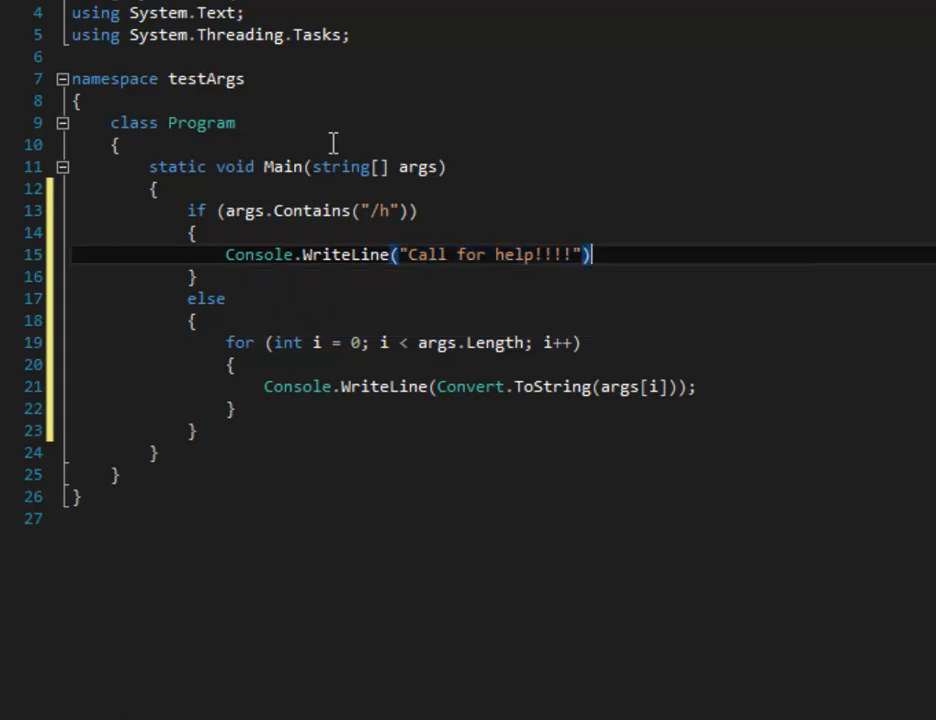
pyautogui.write(';')
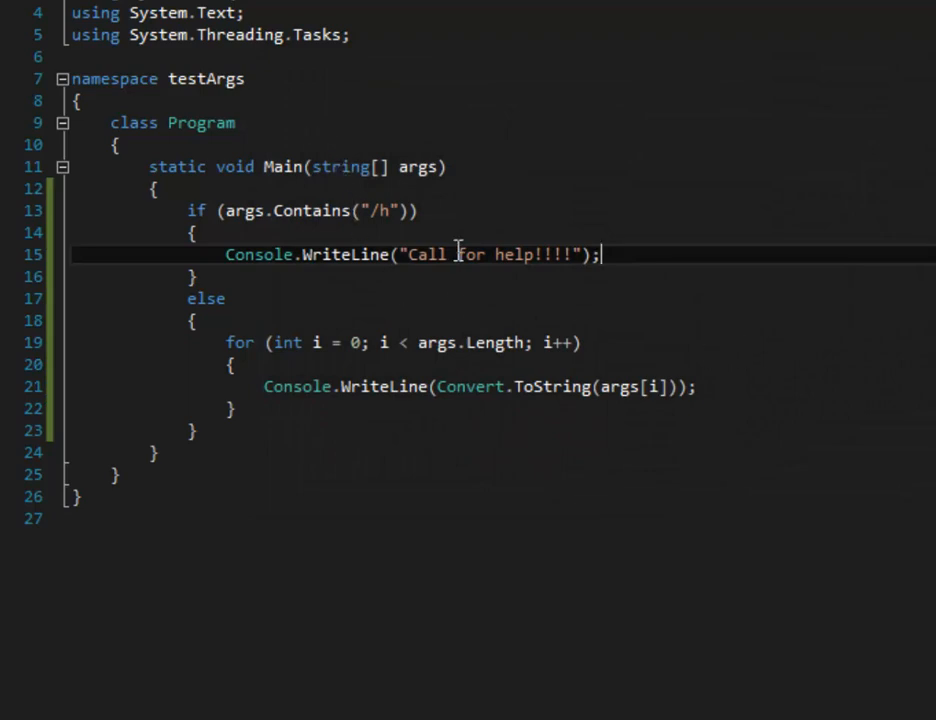
pyautogui.moveTo(476, 342)
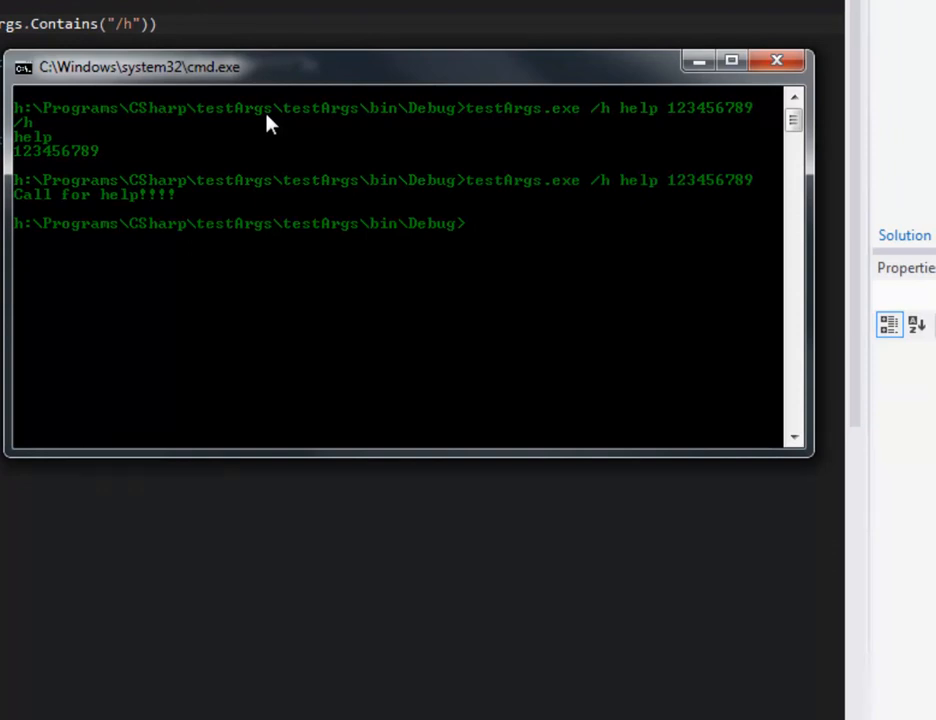
# Run testArgs.exe /go do somethings and check each argument is echoed.
pyautogui.write('testArgs.exe')
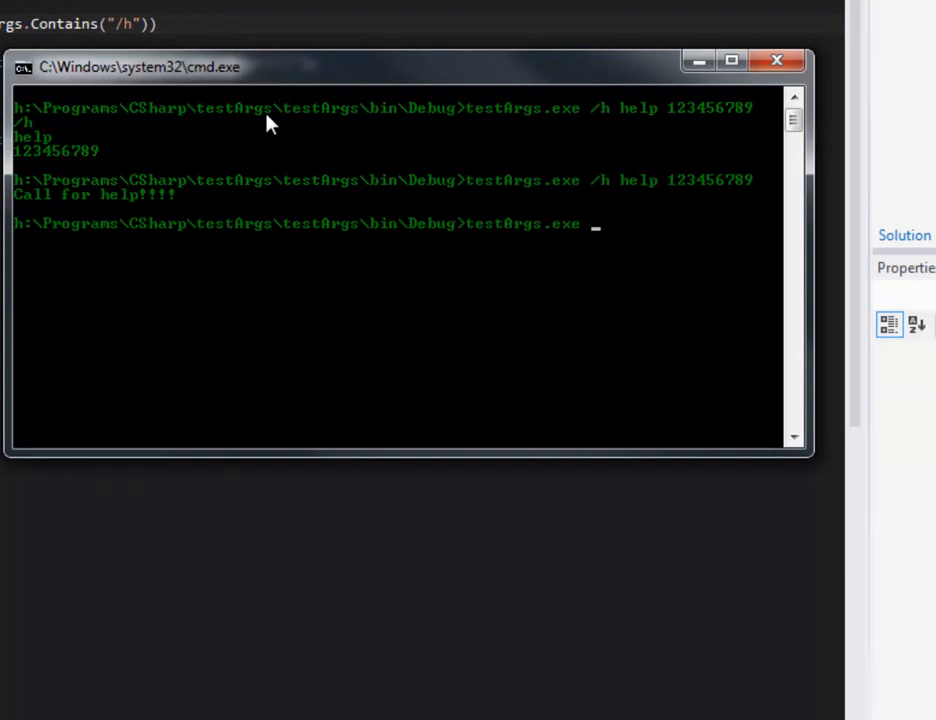
pyautogui.write('/go do')
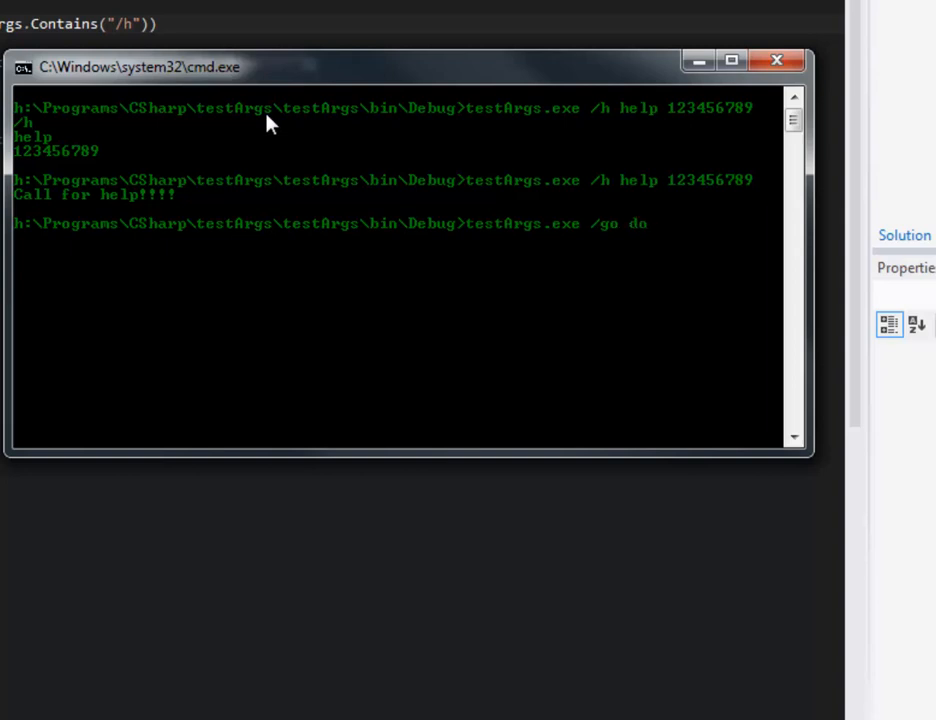
pyautogui.write('somethings')
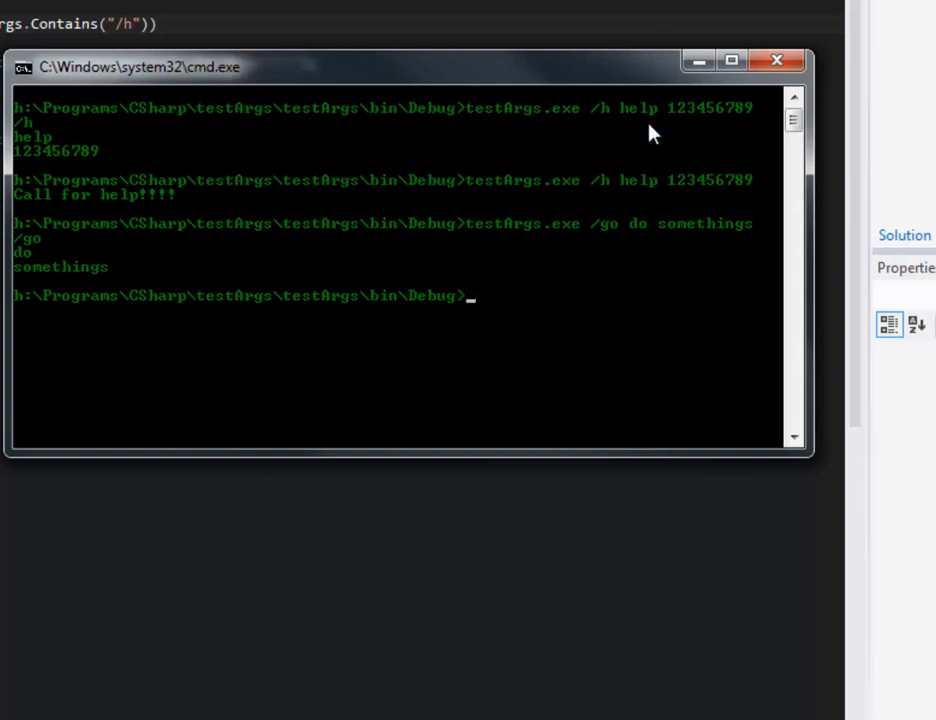
pyautogui.moveTo(610, 148)
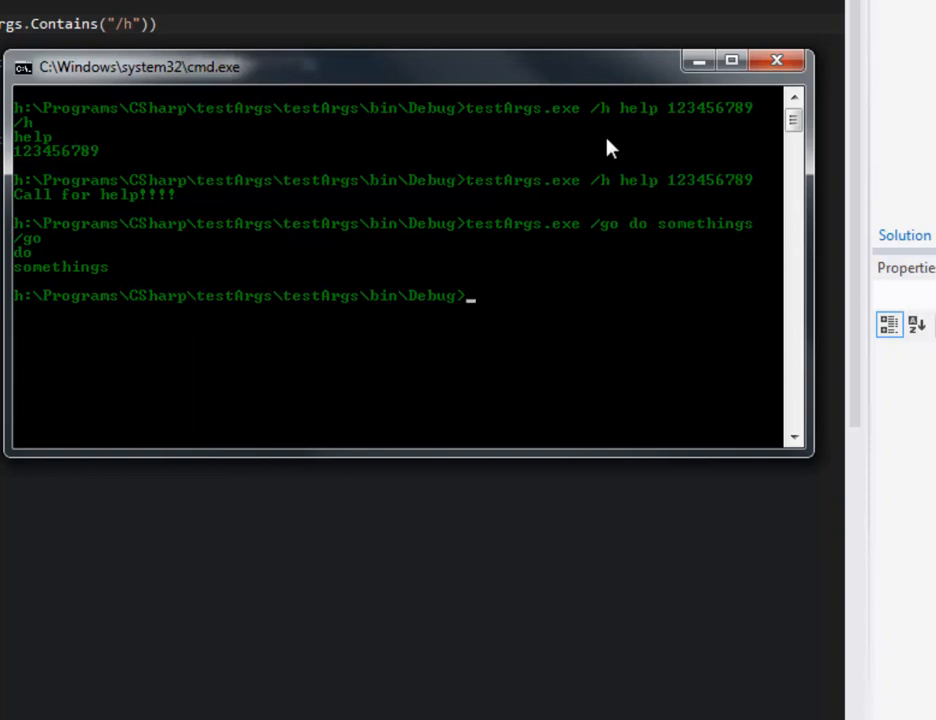